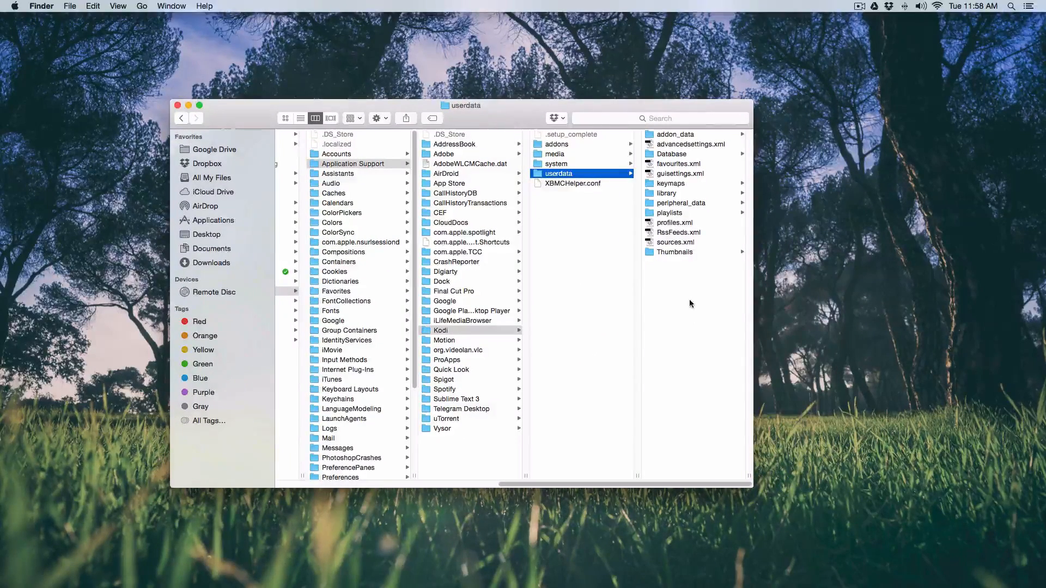
mouse_move(687, 298)
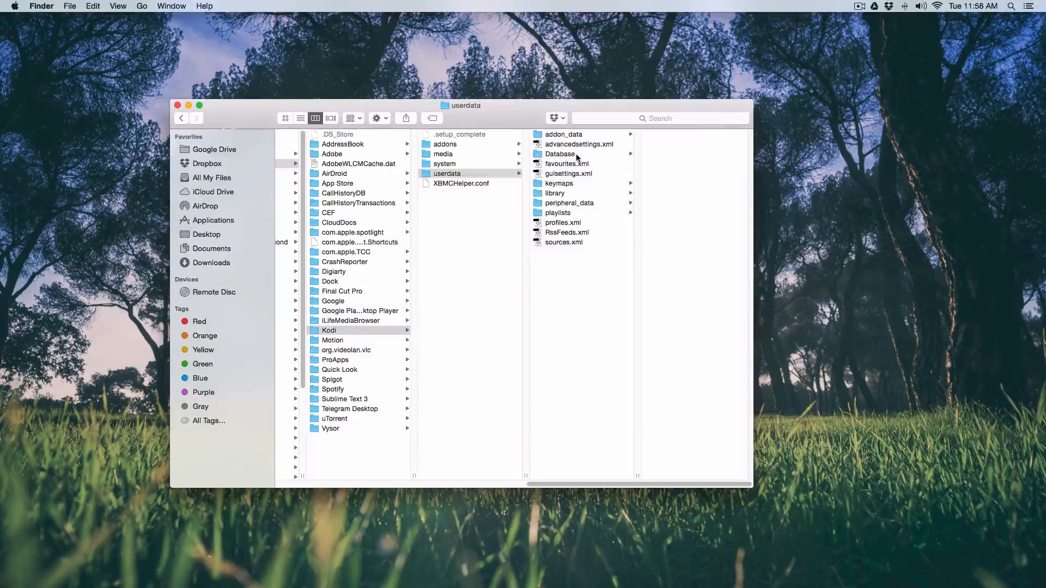
Step: Open the Database folder under Application Support > Kodi > userdata in Finder's column view
click(560, 154)
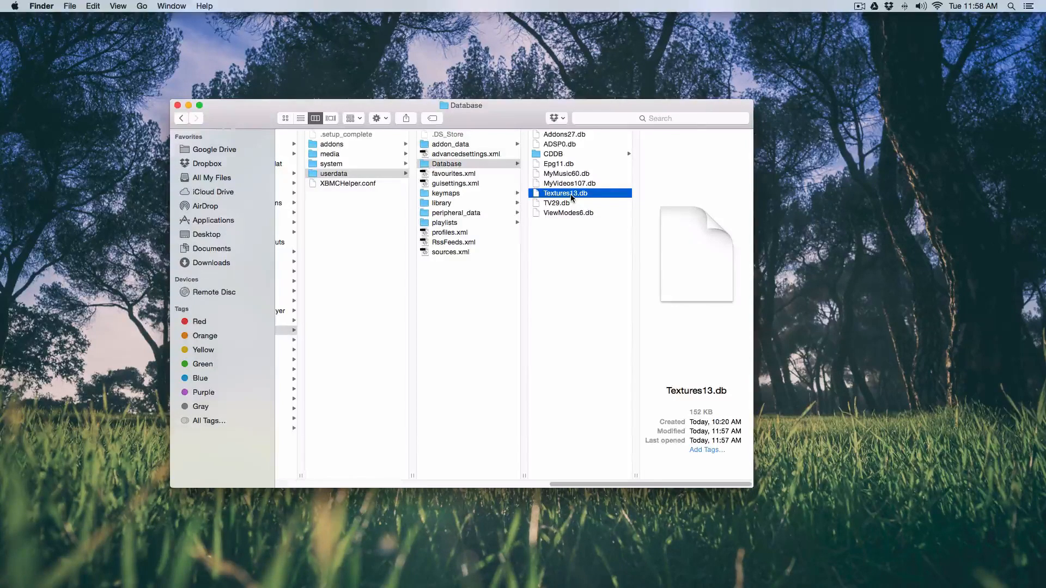
Step: Preview userdata's sources.xml source entries and bring up its Open With menu
click(556, 203)
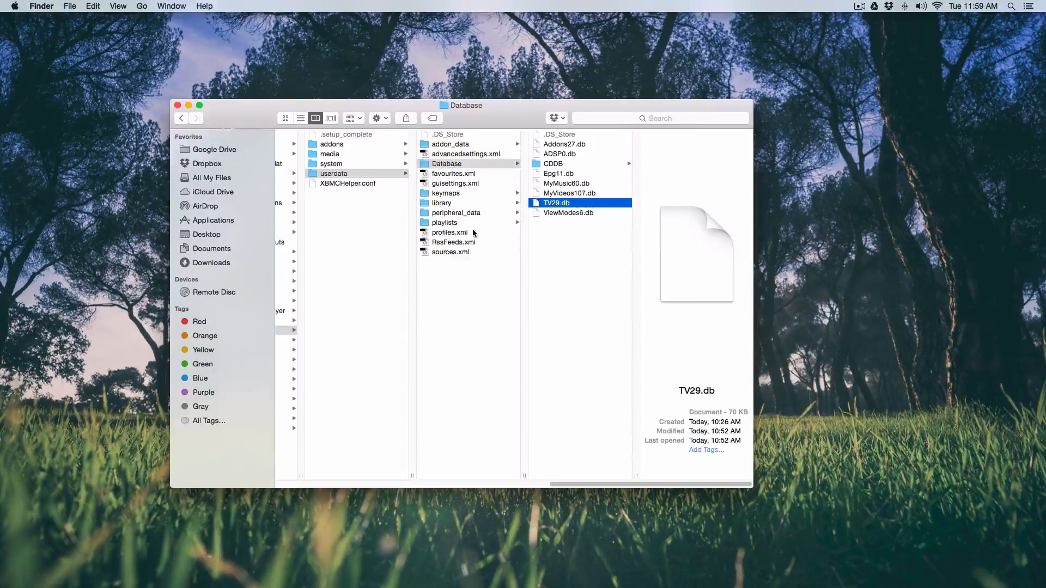
click(451, 252)
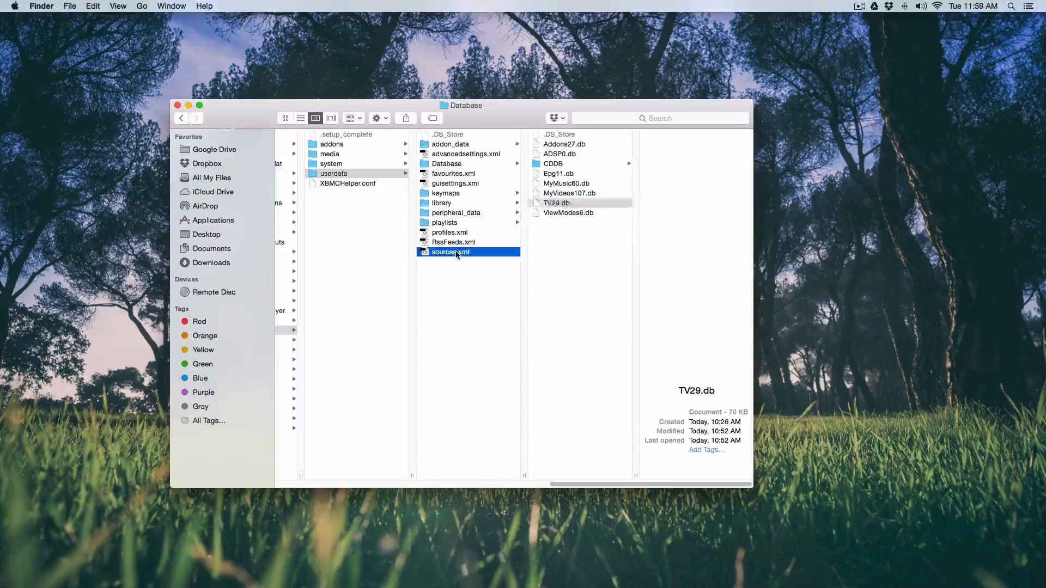
click(450, 252)
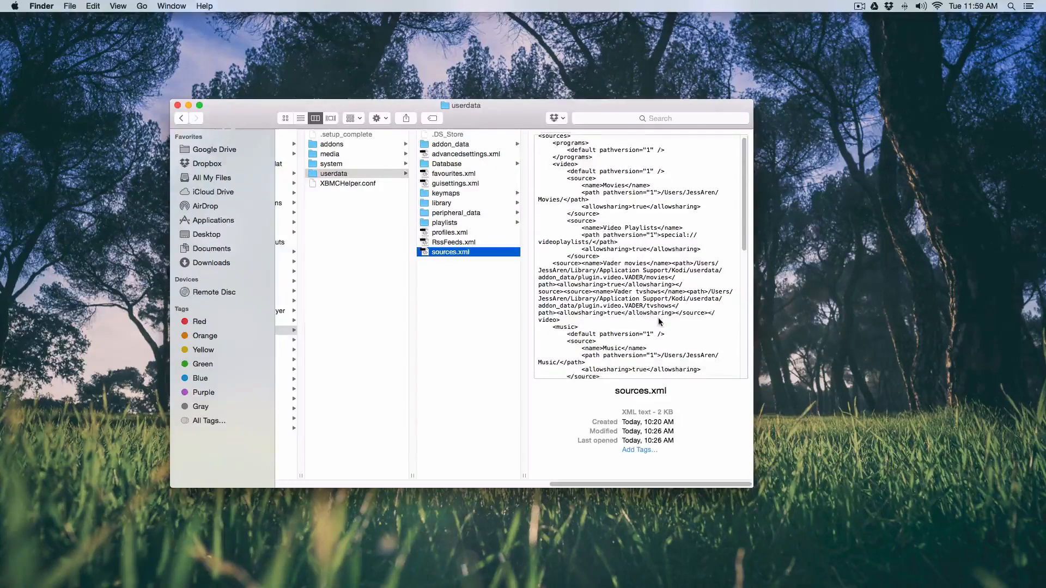
scroll(down, 3)
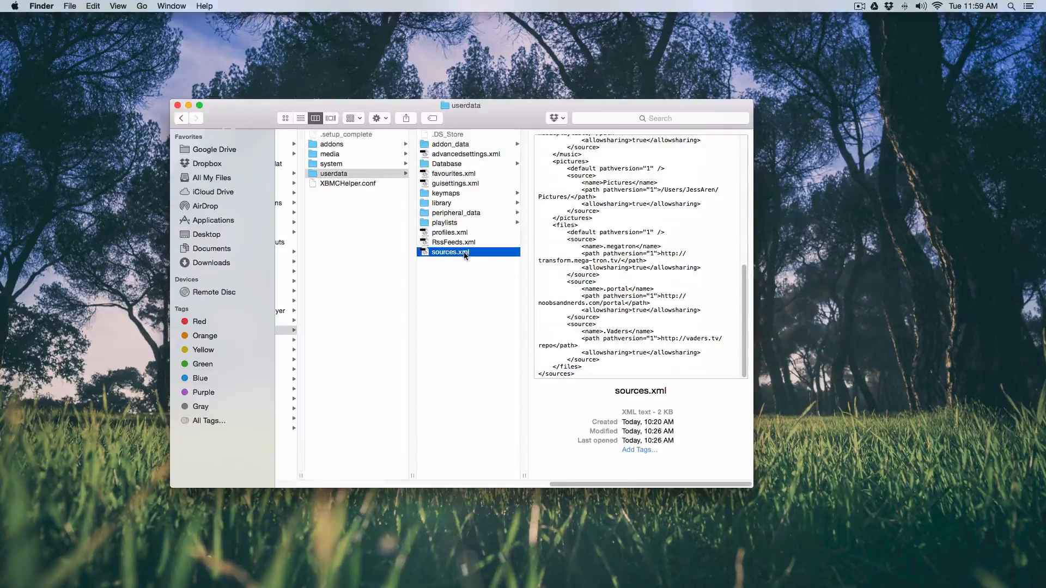
right_click(449, 252)
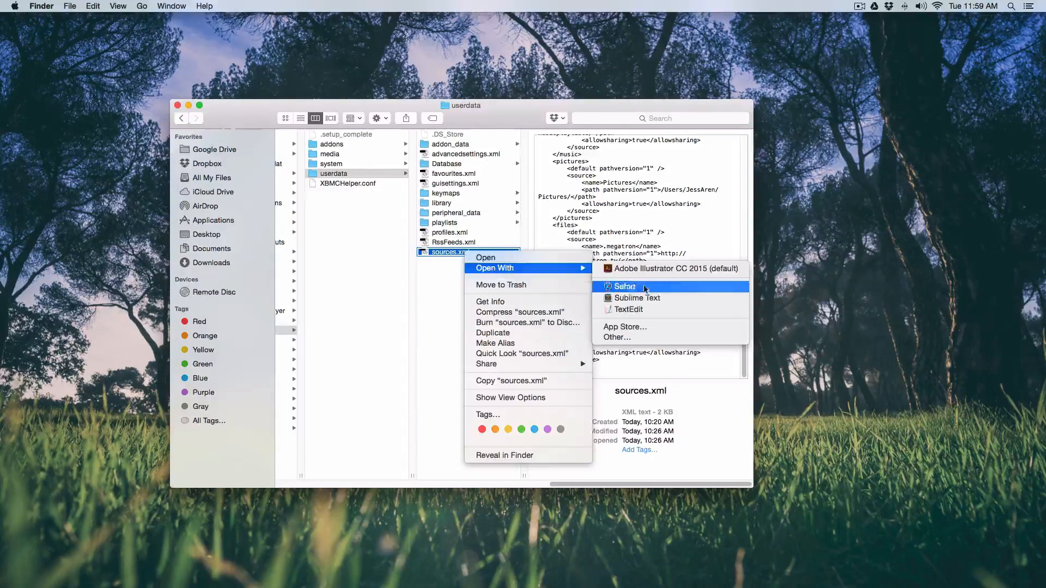
mouse_move(637, 298)
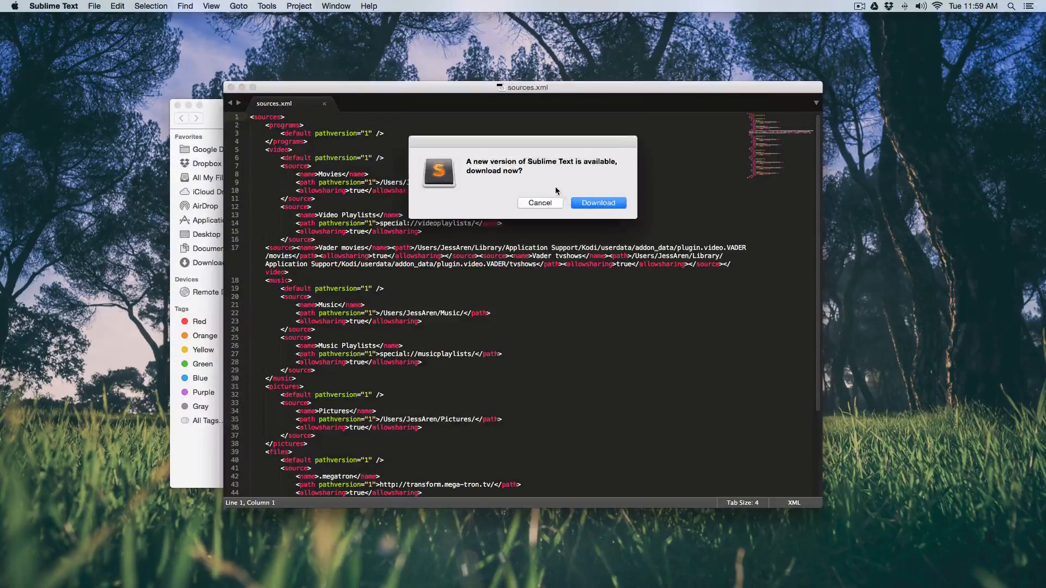
Step: Change both absolute Kodi user paths in sources.xml to special://home/ with Replace All, then save
click(540, 203)
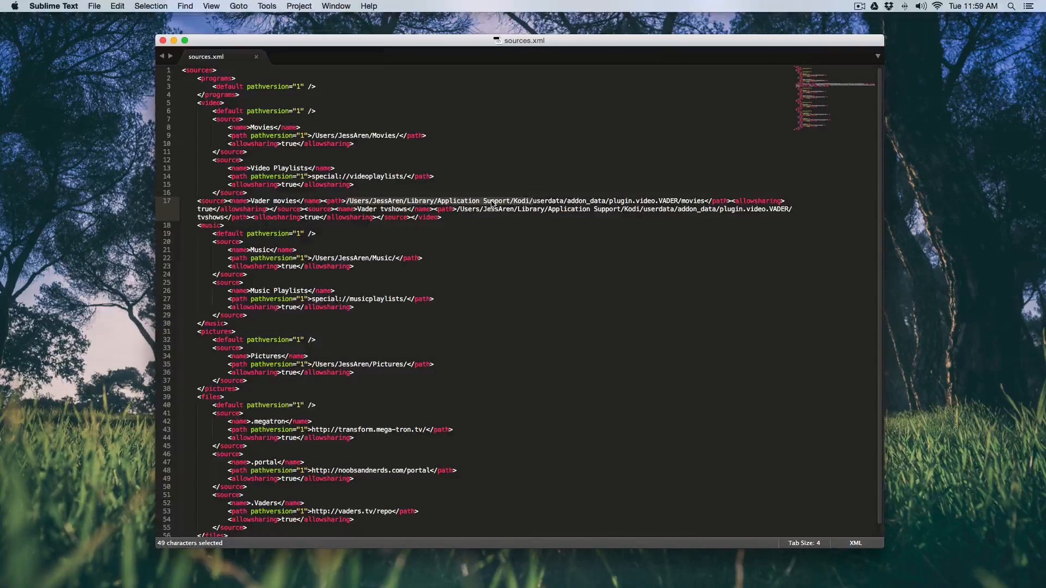
click(184, 6)
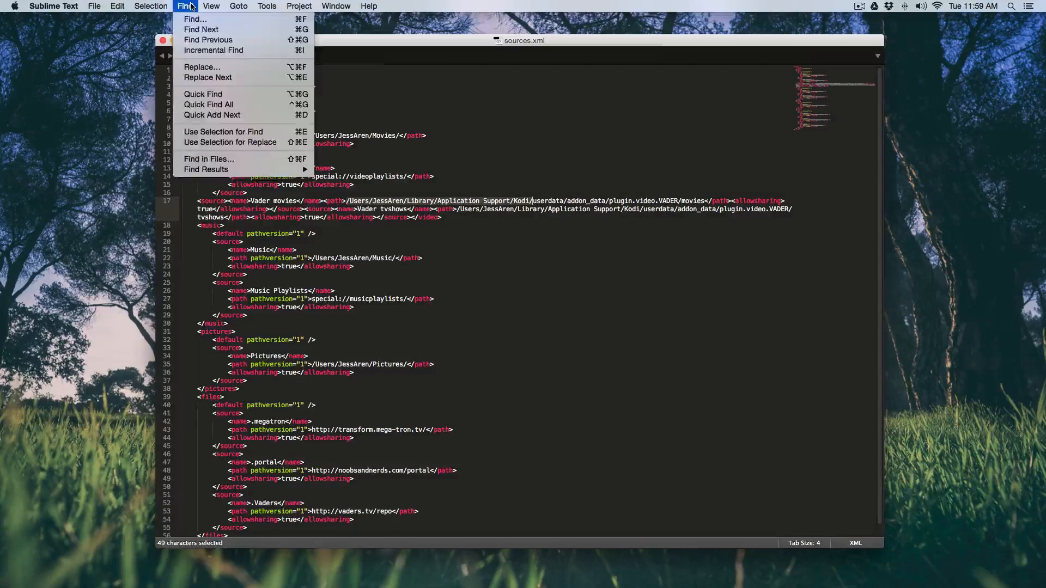
mouse_move(208, 104)
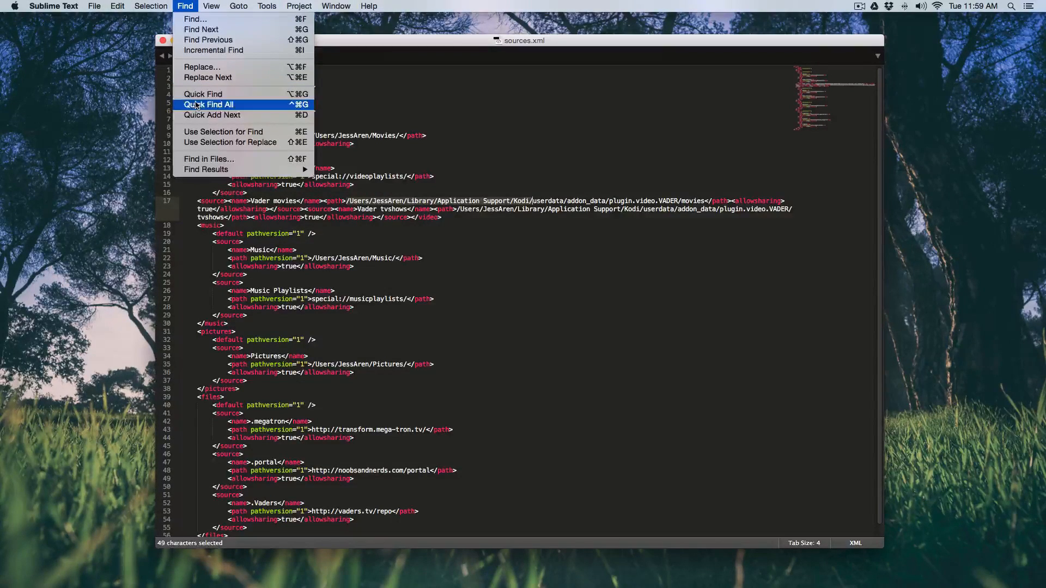
click(209, 104)
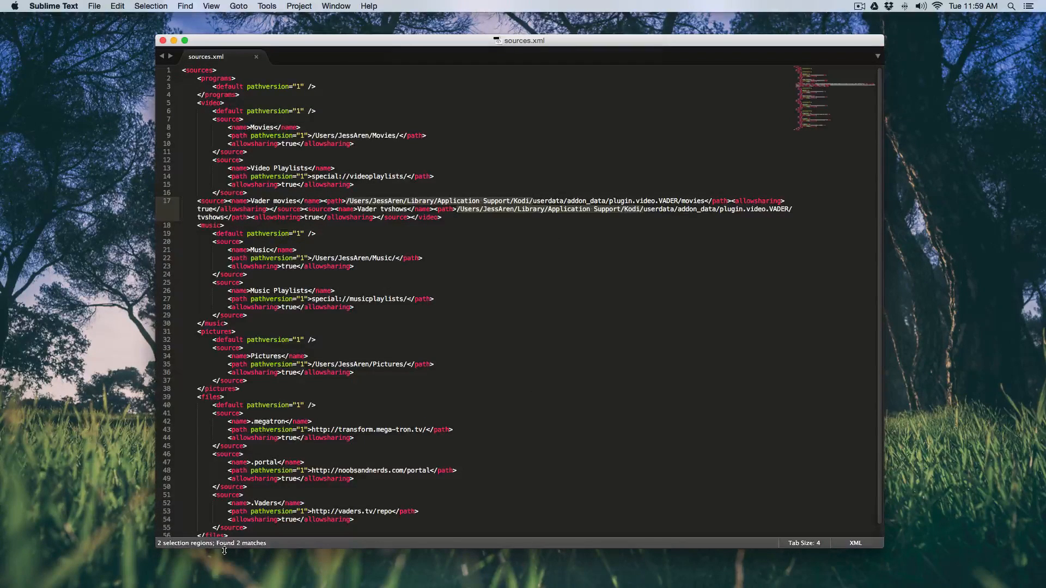
click(184, 6)
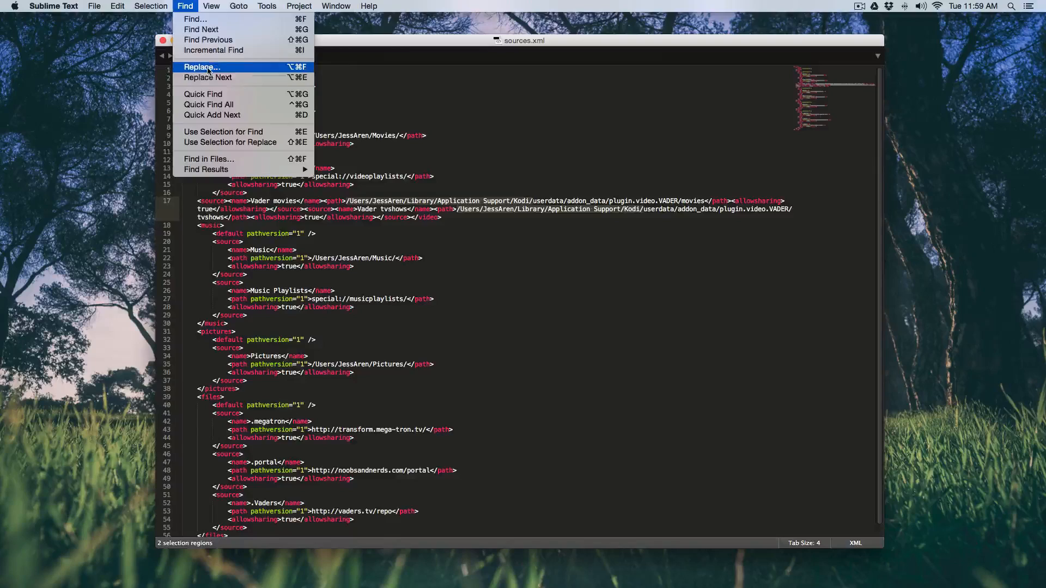
click(201, 66)
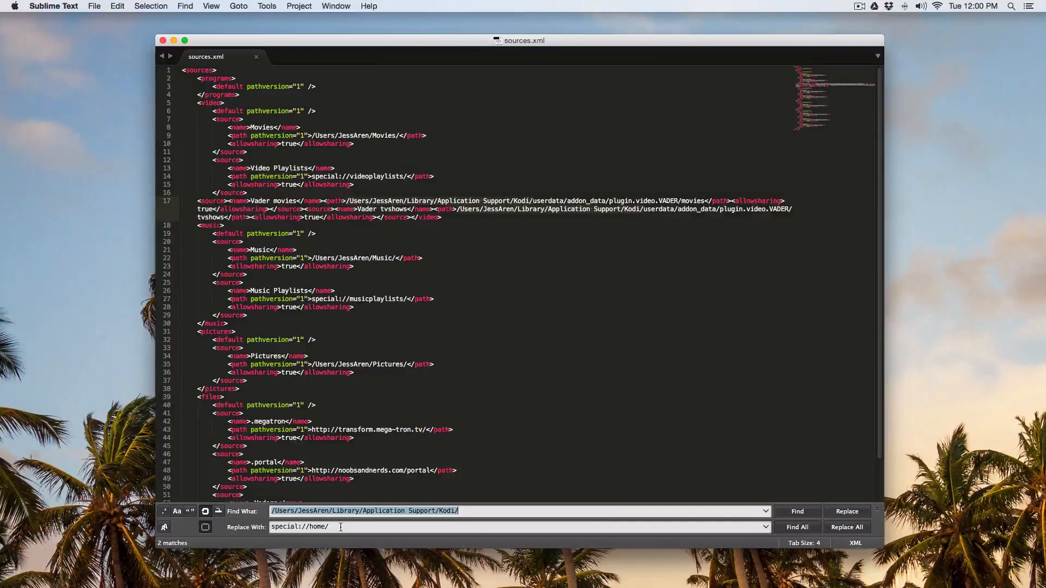
click(846, 527)
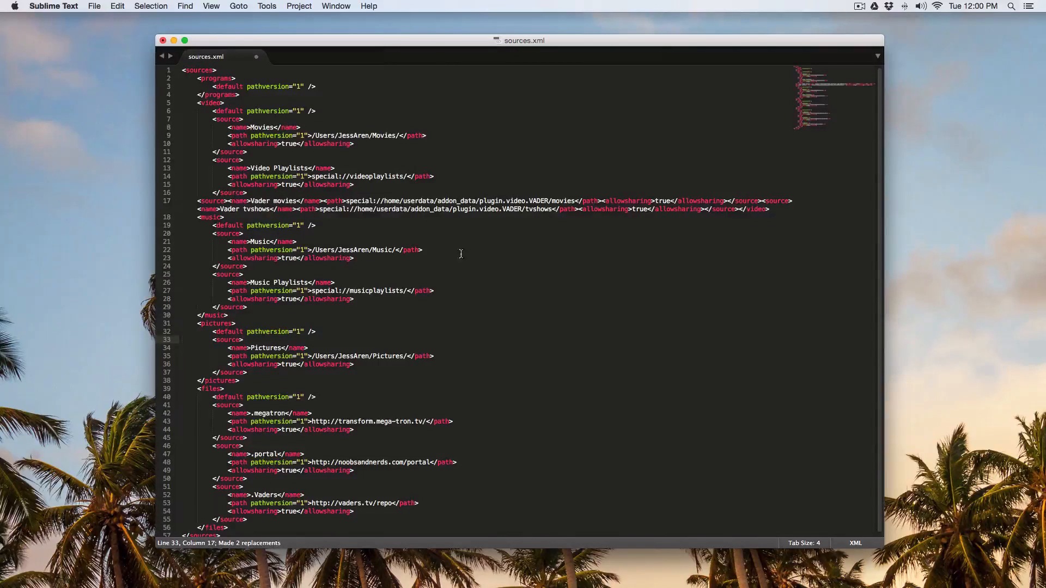
click(93, 6)
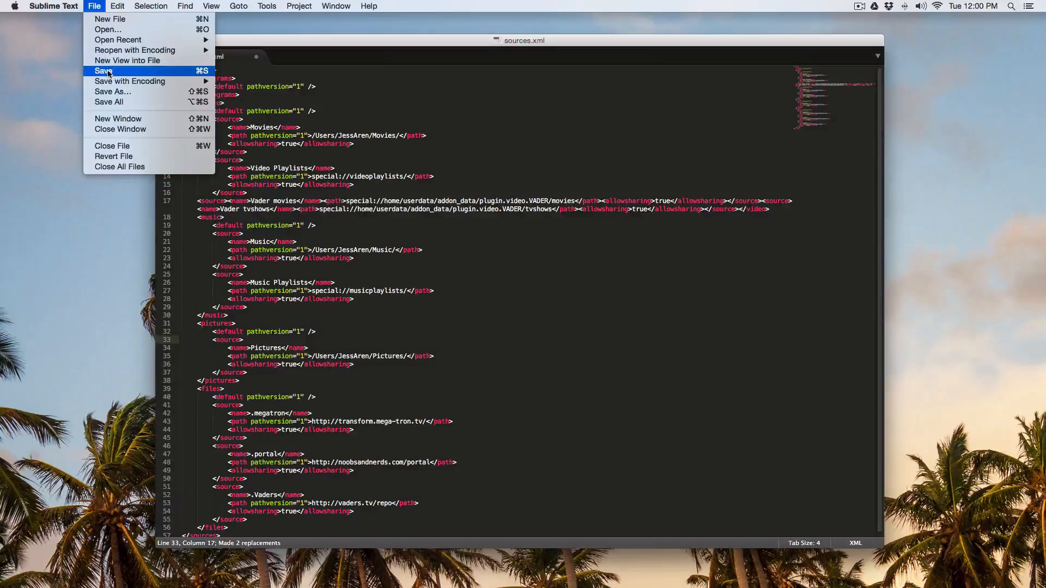
click(104, 71)
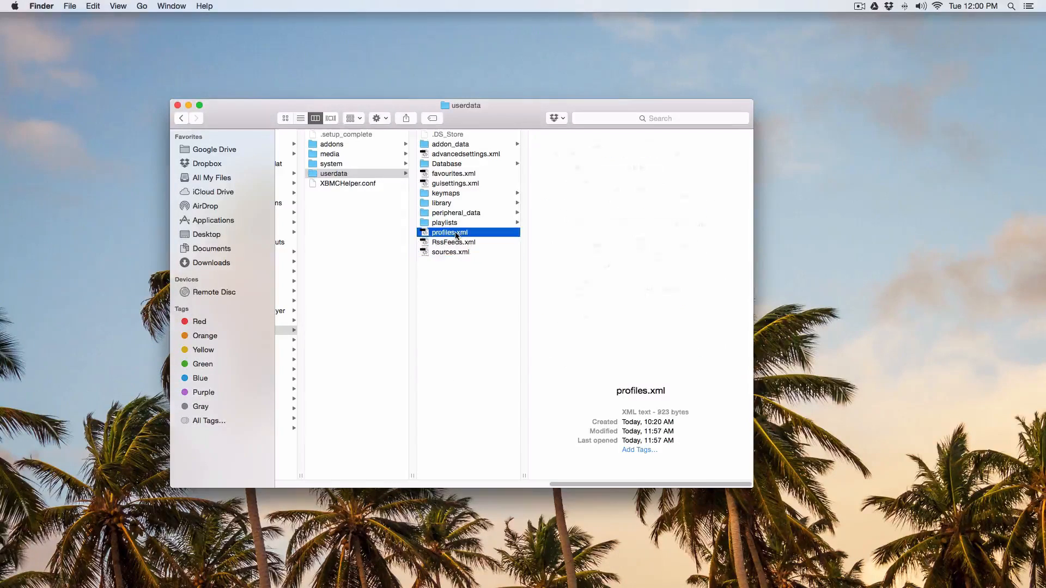
Step: Open favourites.xml, replace its three Kodi thumbnail paths with special://home/, and save
click(445, 222)
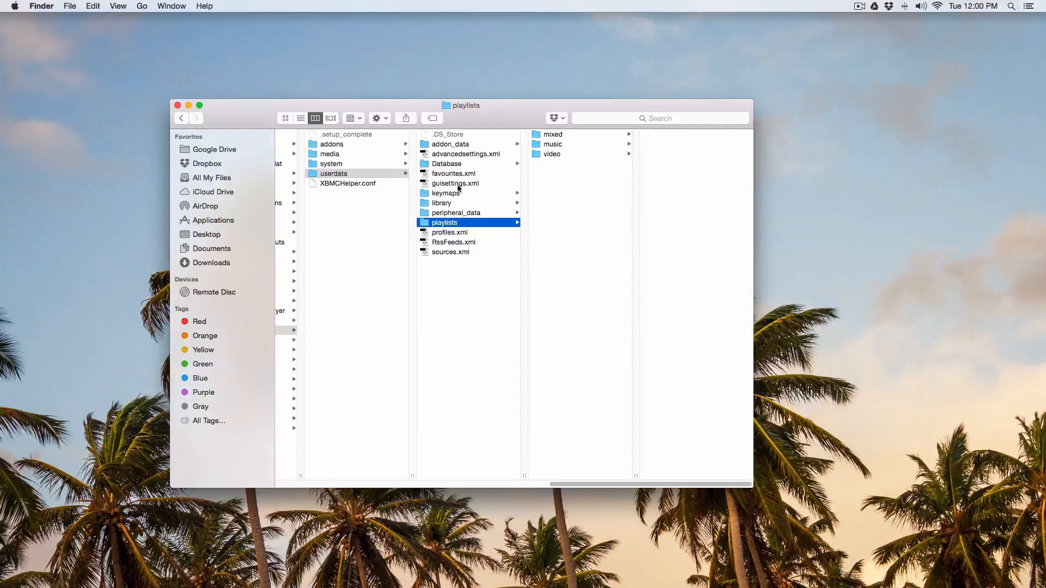
click(454, 174)
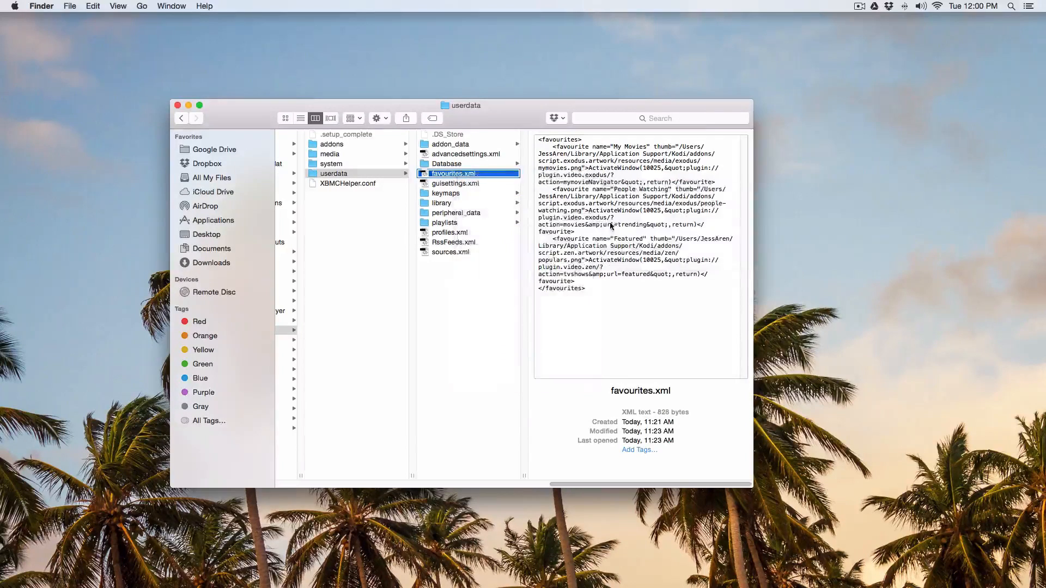
double_click(452, 173)
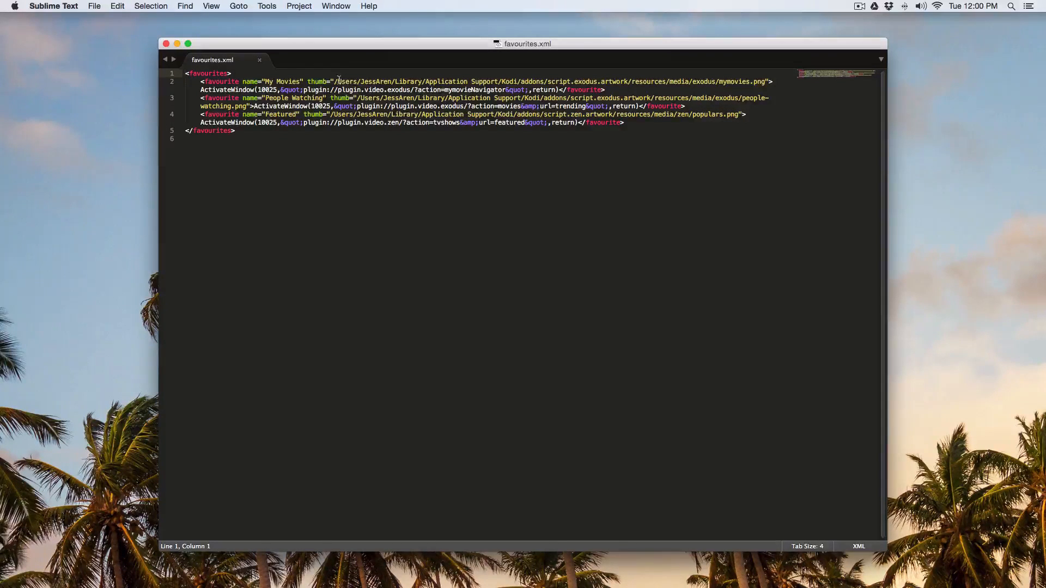
drag(333, 81, 427, 81)
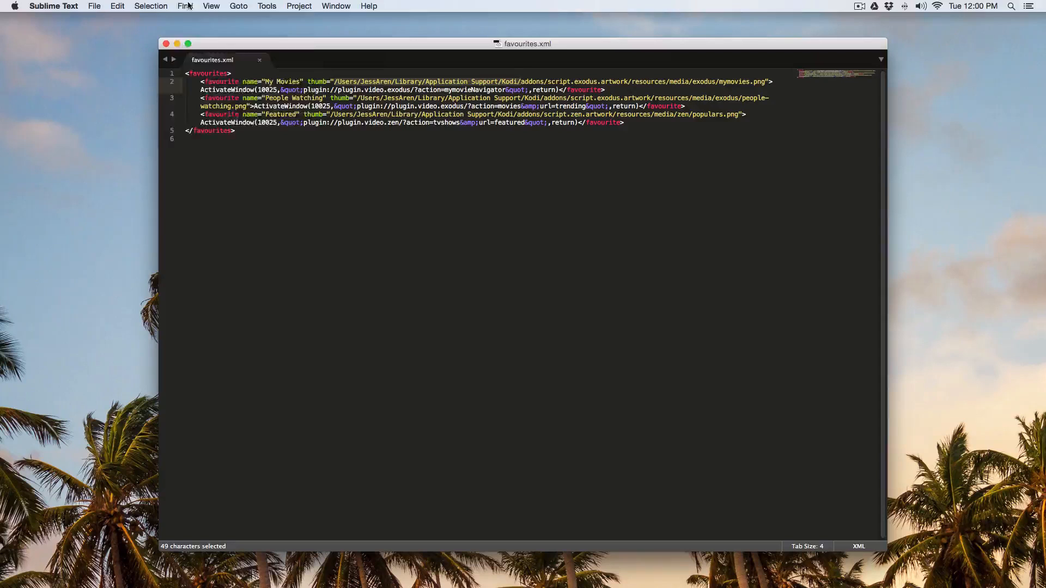
click(185, 6)
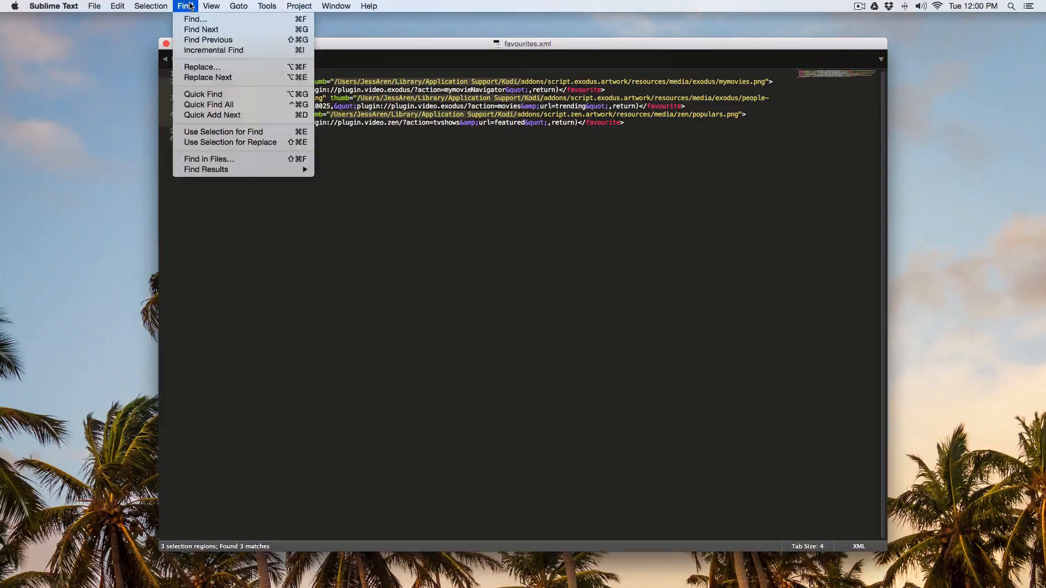
click(202, 67)
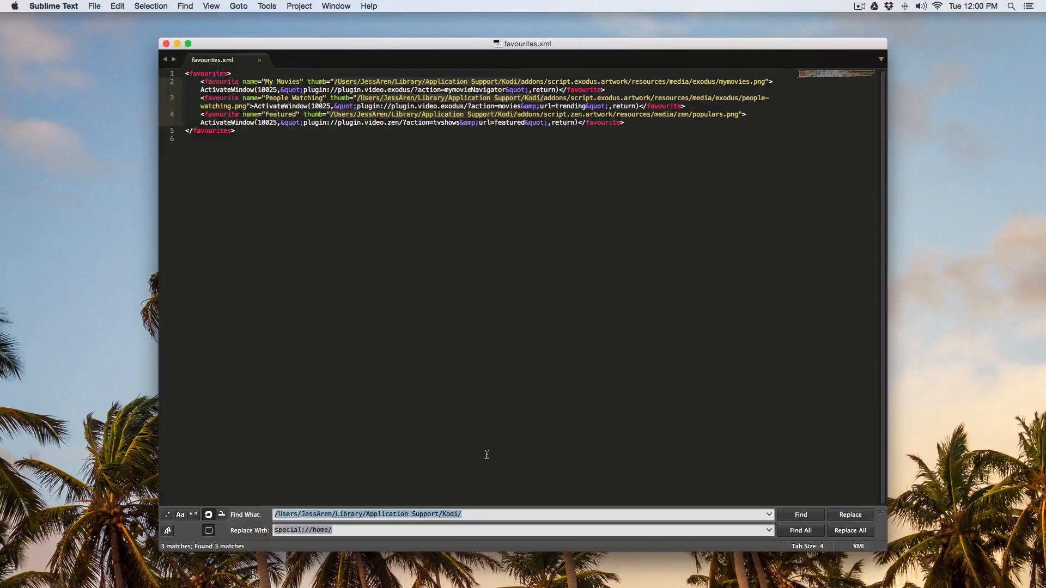
click(850, 530)
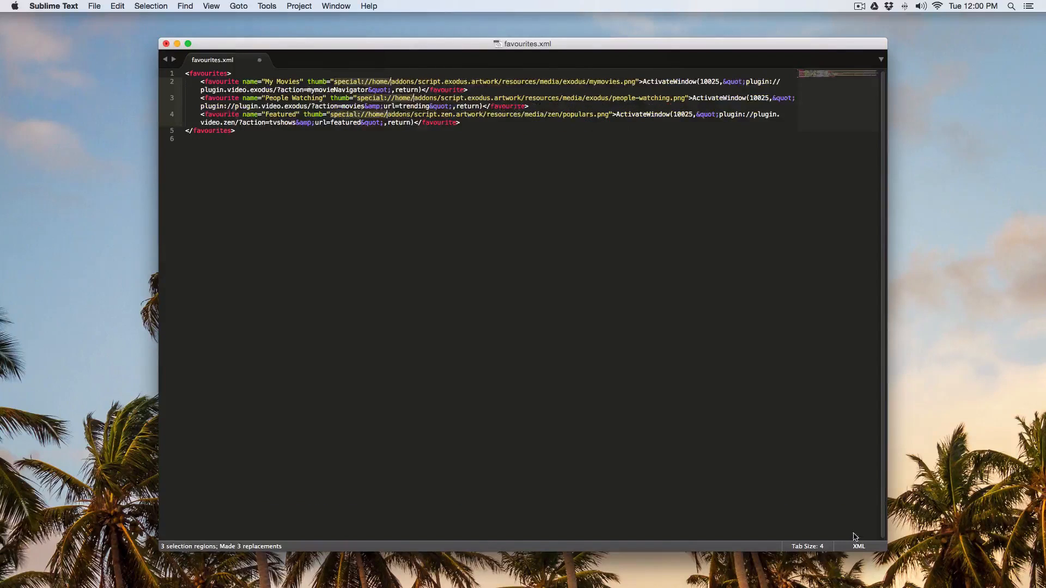
click(94, 6)
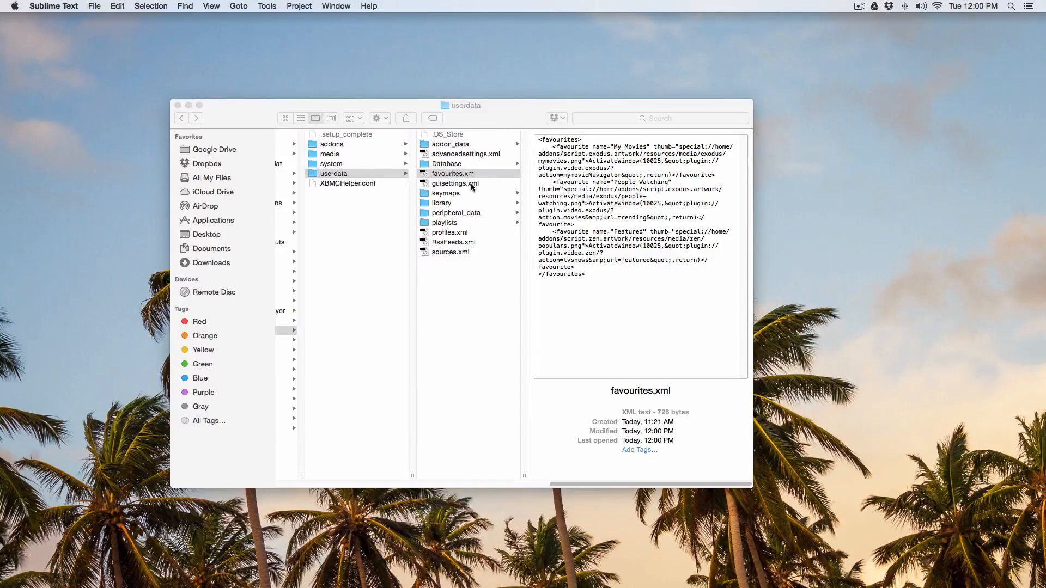
Step: Scroll through guisettings.xml, open userdata's addon_data folder, then switch to Kodi's home menu
right_click(454, 183)
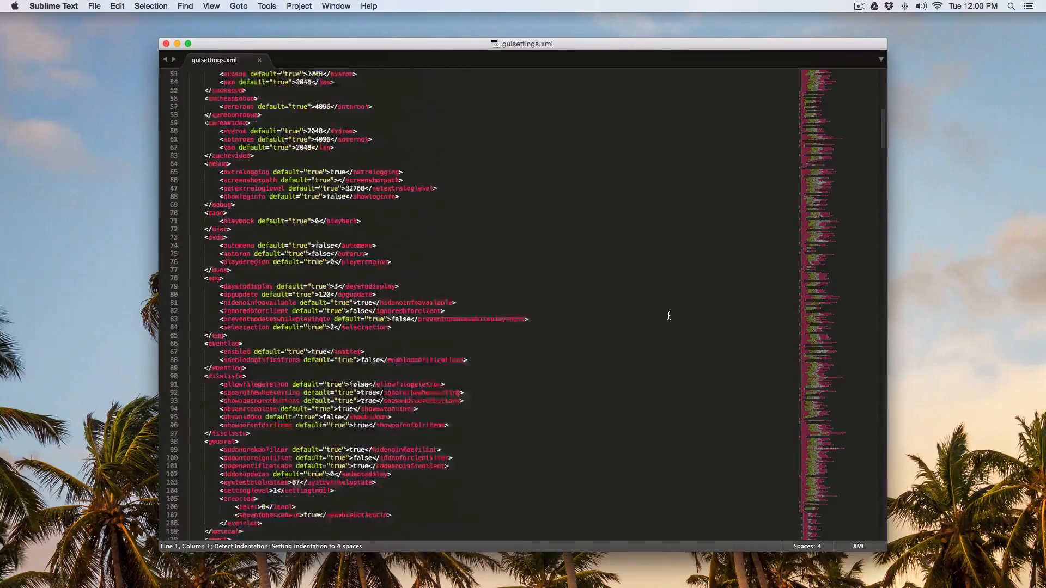
scroll(down, 3)
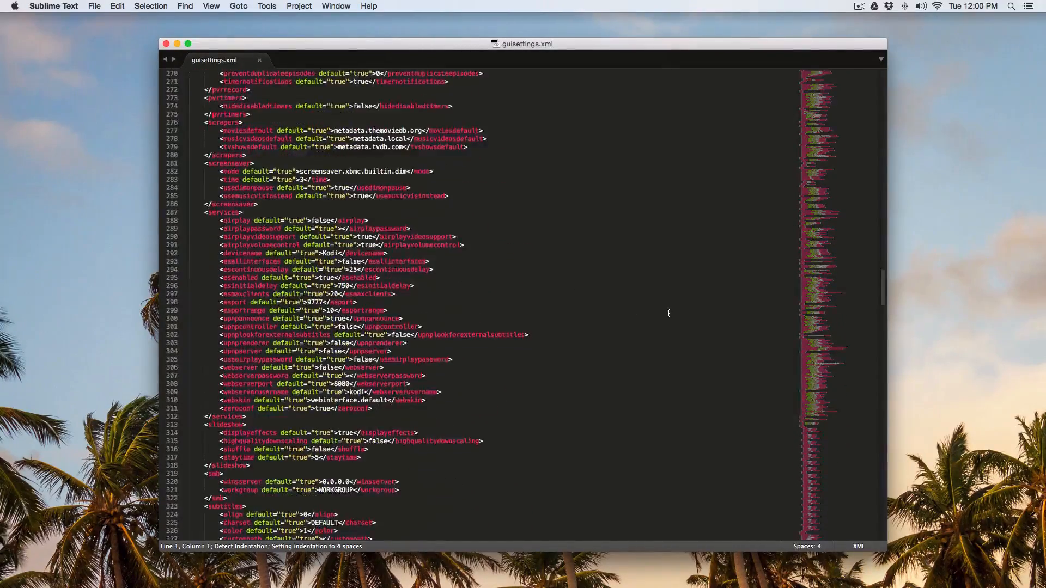
scroll(down, 3)
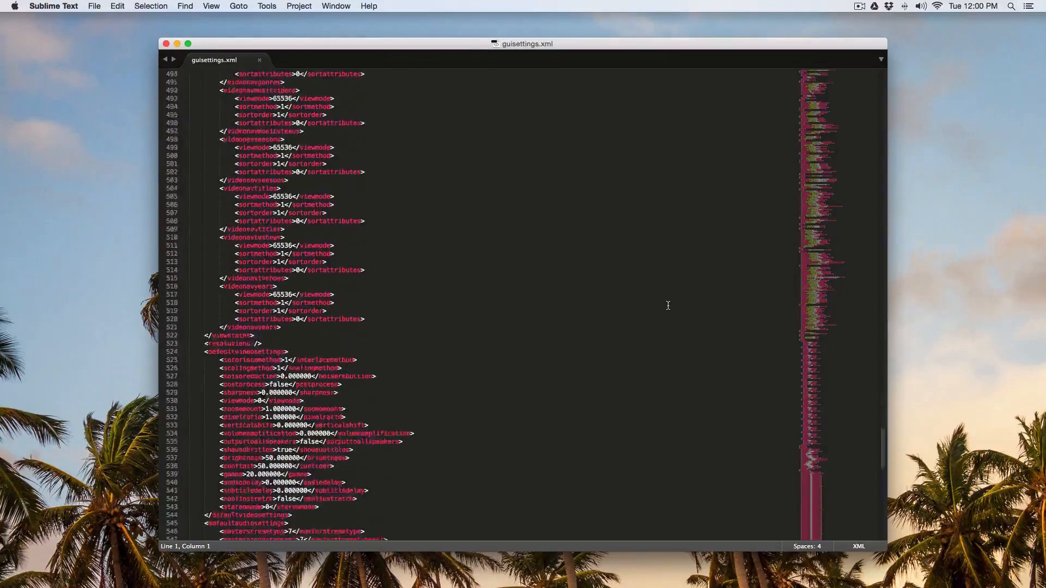
scroll(down, 3)
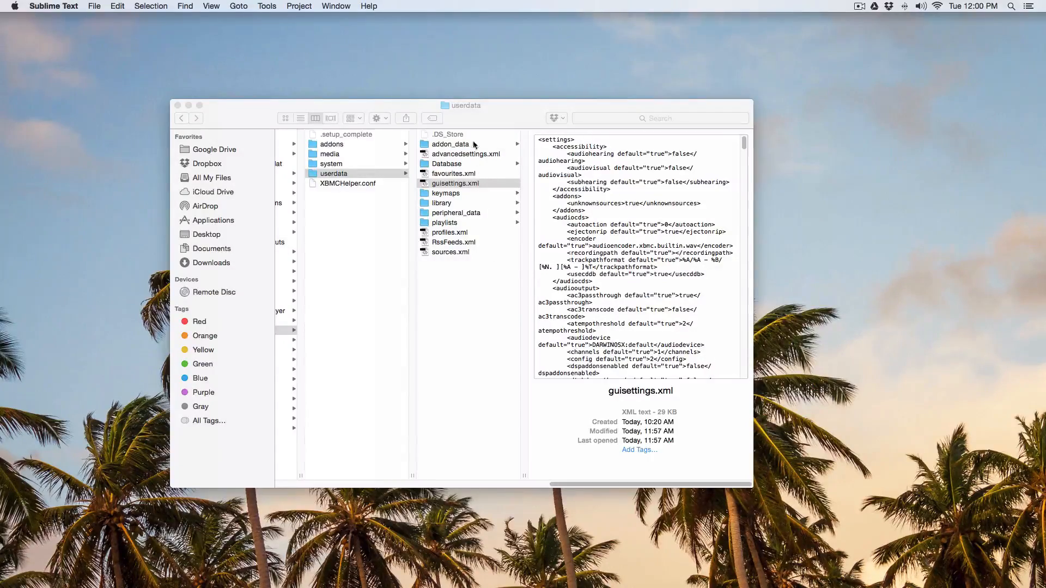
right_click(464, 154)
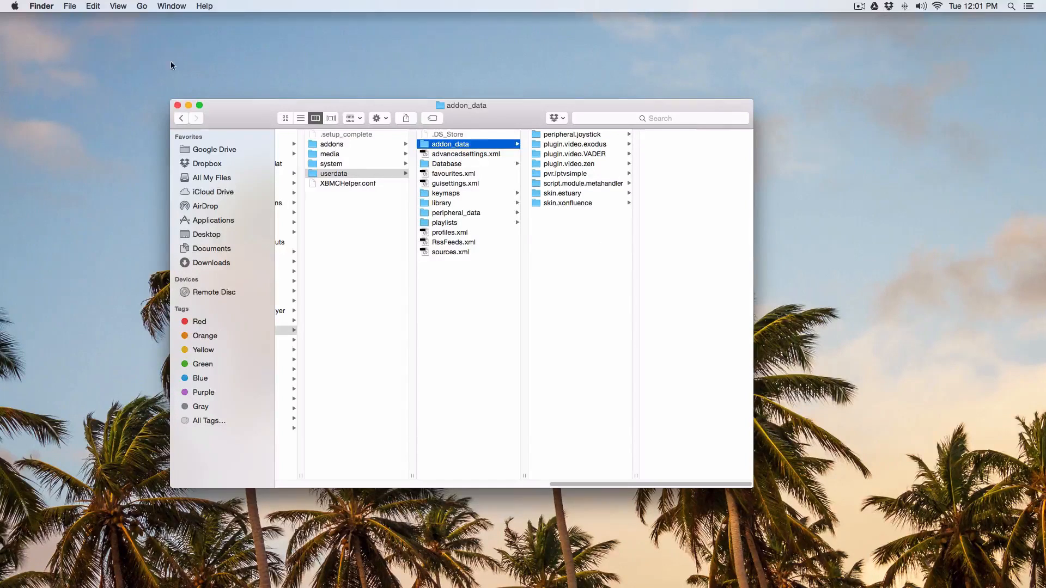
click(177, 105)
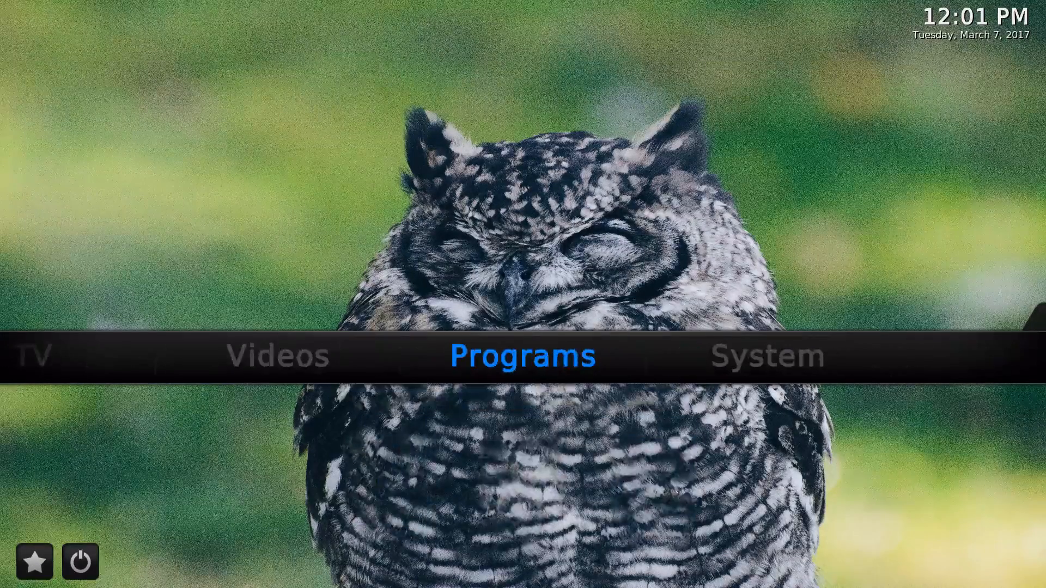
Step: Install plugin.video.usbwizard-1.1.4.zip from Downloads and find USB-SDCARD WIZARD among program add-ons
click(767, 355)
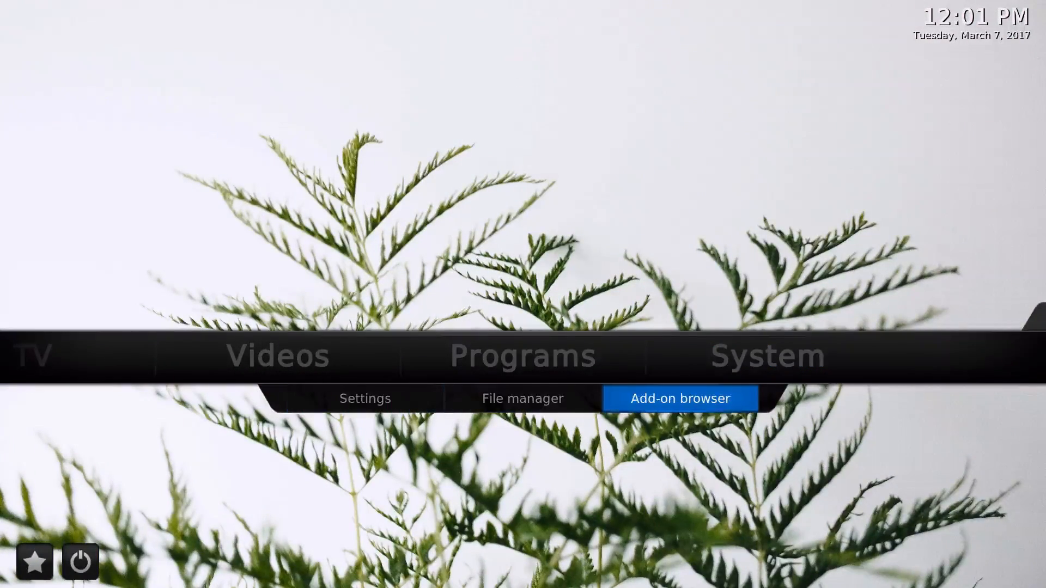
click(678, 398)
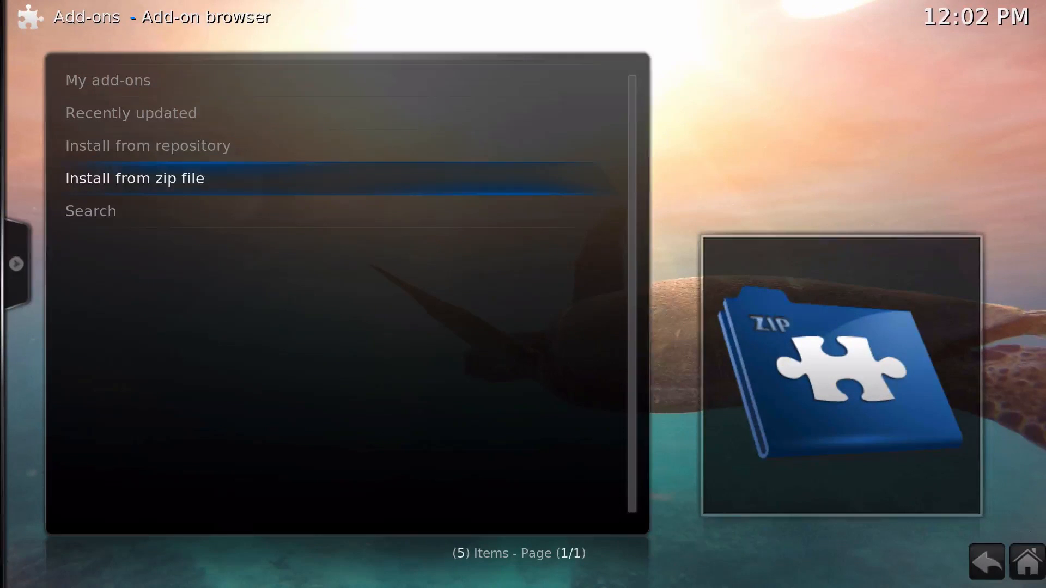
click(134, 178)
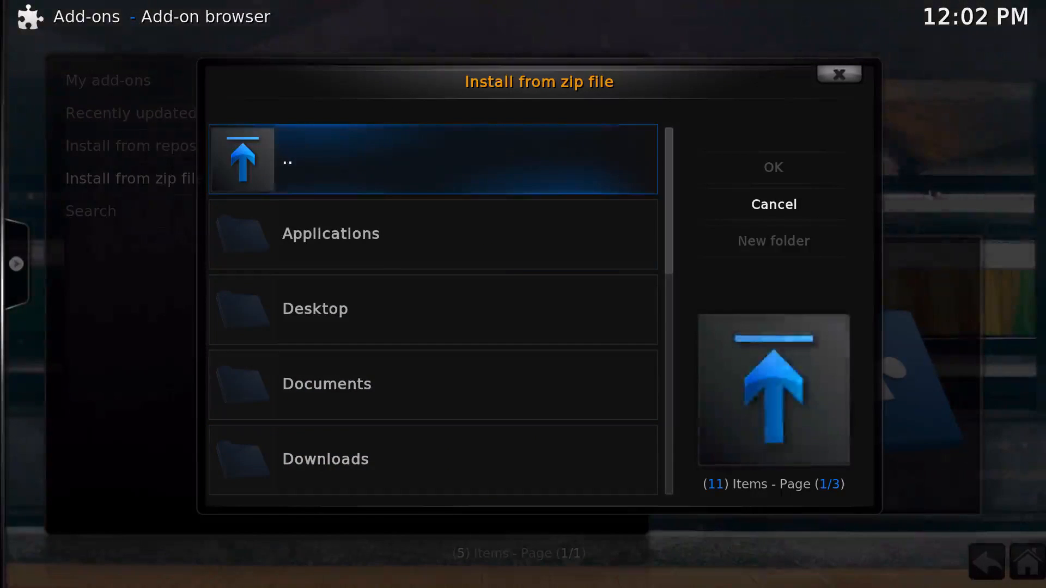
click(326, 458)
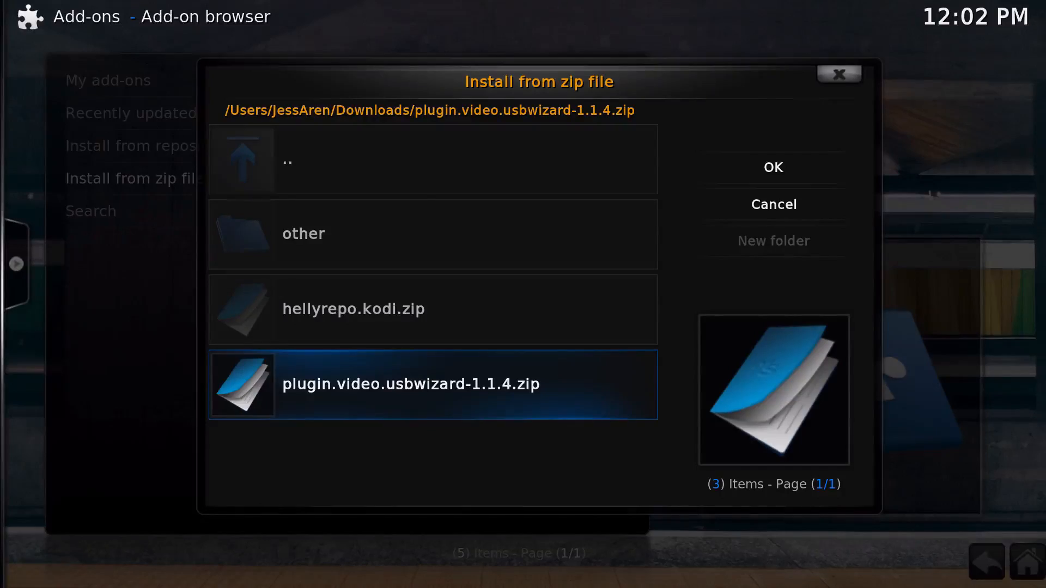
click(772, 167)
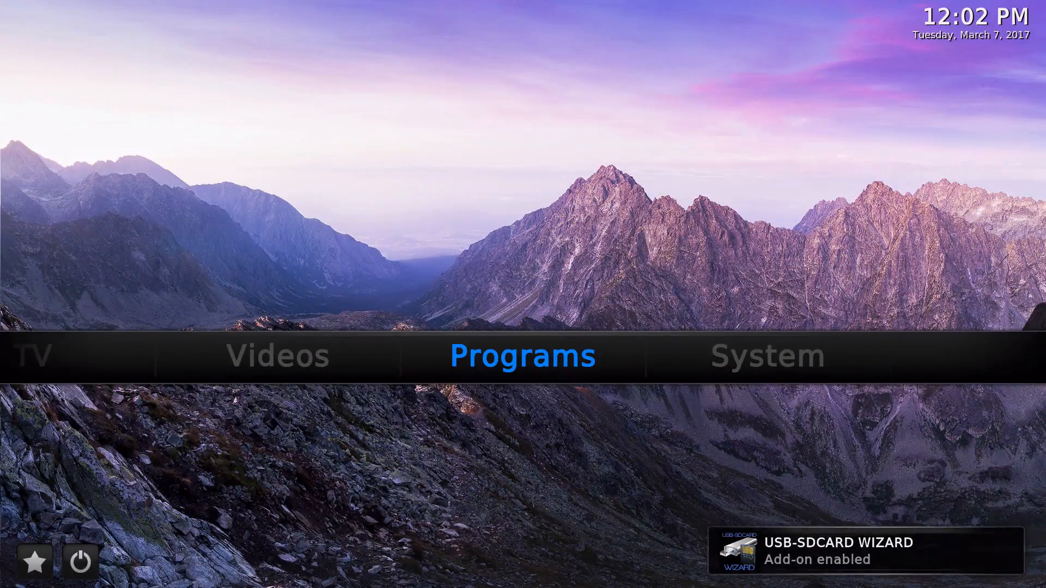
click(522, 355)
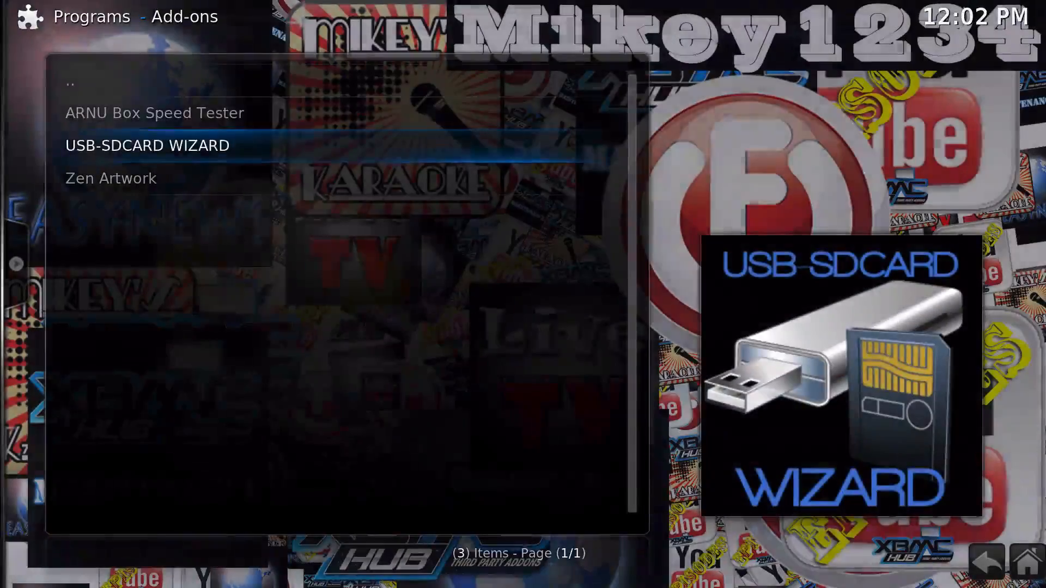
click(147, 145)
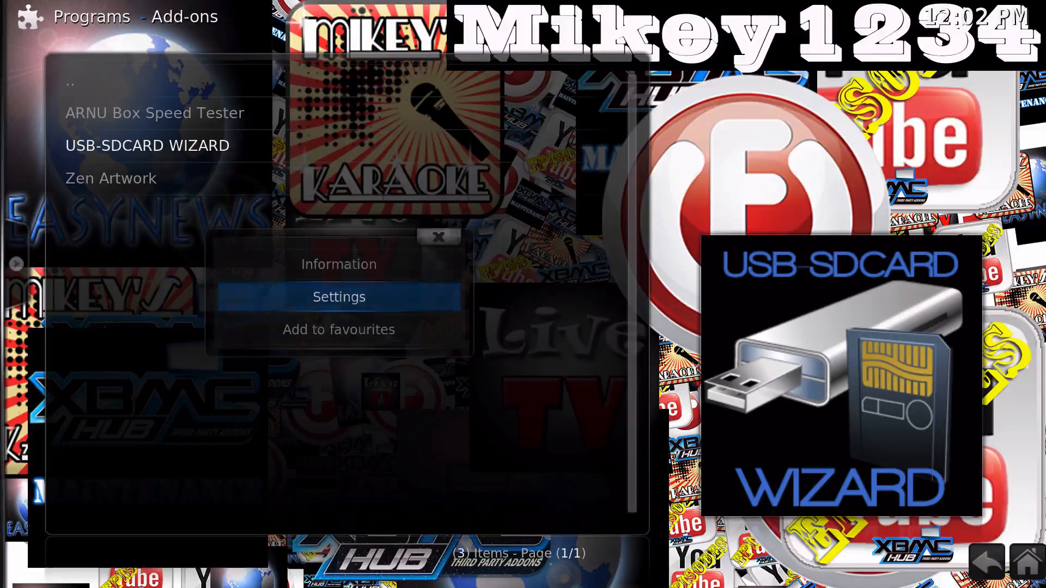
Step: Choose Desktop as the USB-SDCARD WIZARD's backup destination in its settings
click(338, 296)
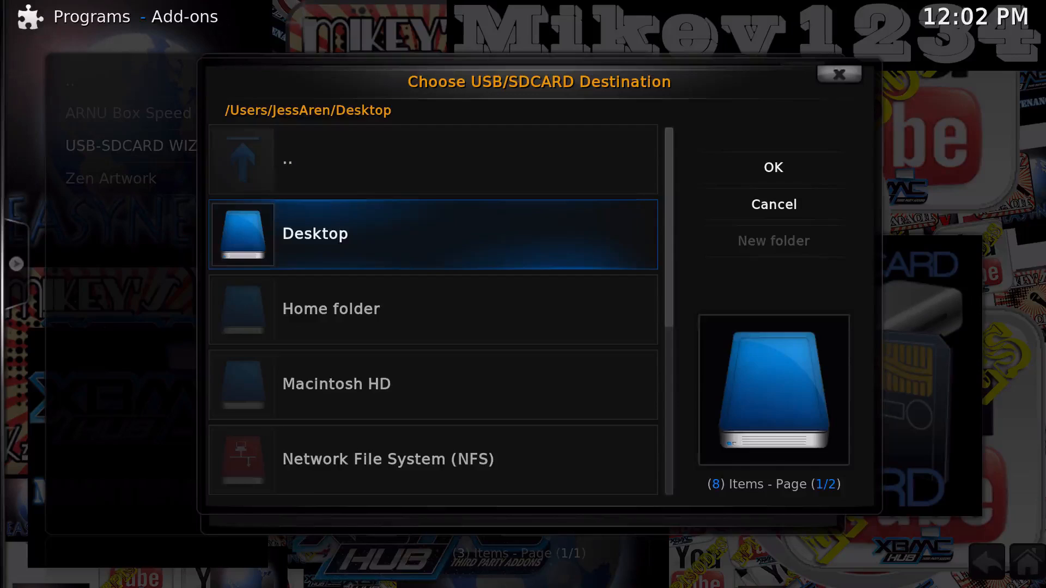
click(772, 168)
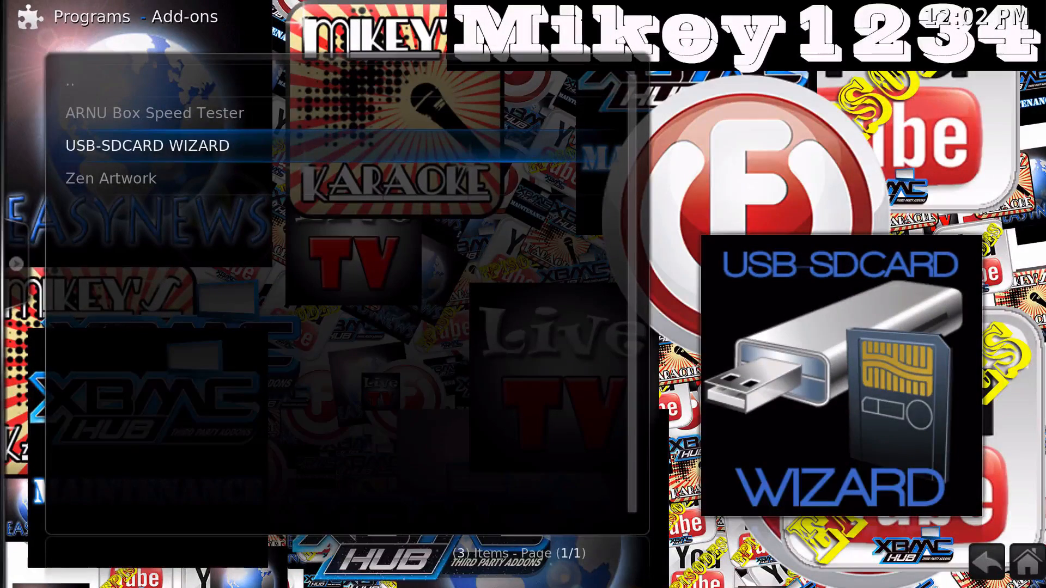
Step: Run a FULL BACKUP from the USB-SDCARD WIZARD's Backup menu
click(147, 145)
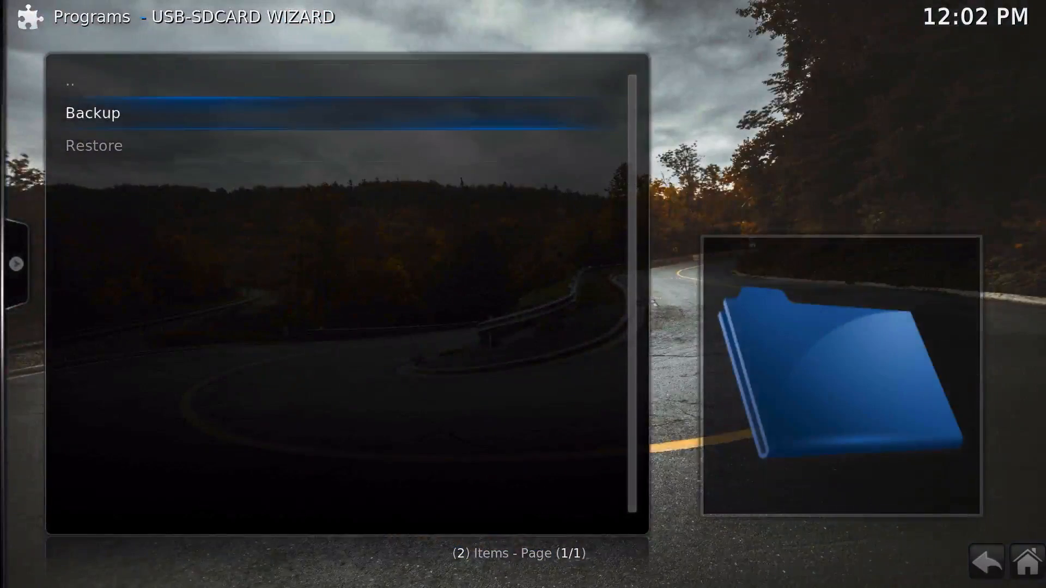
click(92, 113)
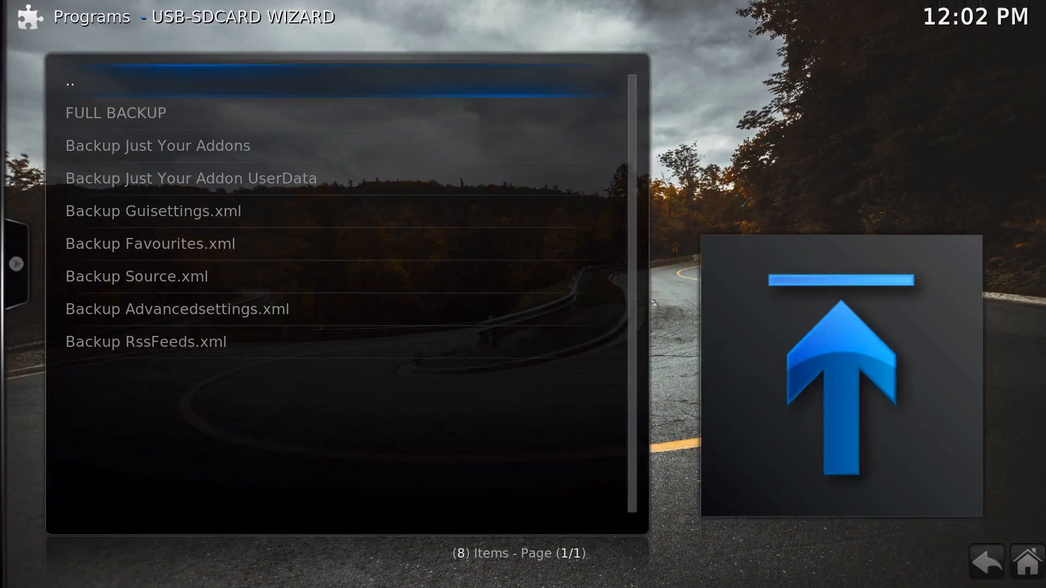
click(116, 112)
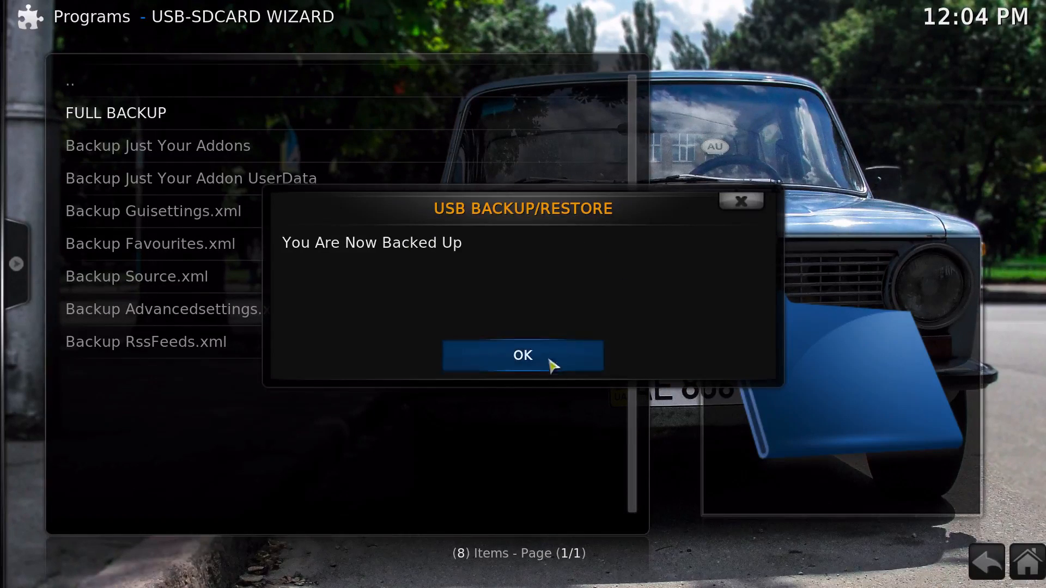
click(522, 355)
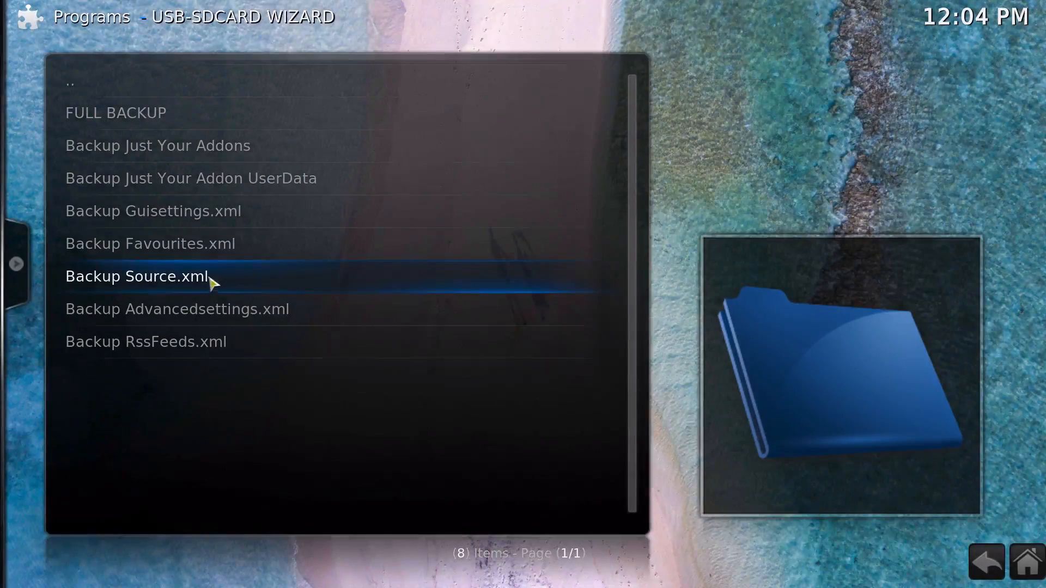
Step: Back up Source.xml and Guisettings.xml separately, confirming each completion message
click(136, 276)
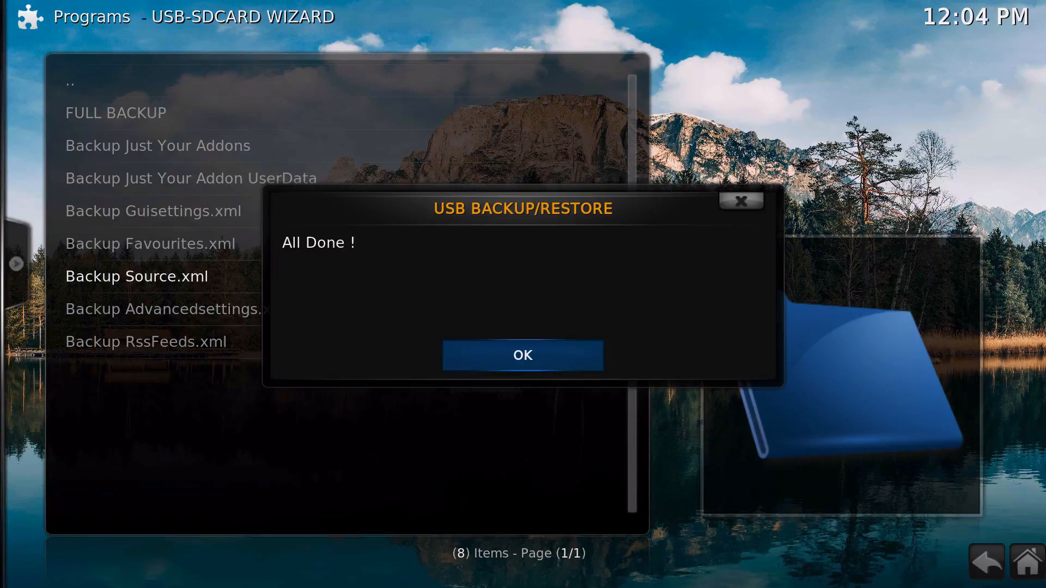
click(522, 354)
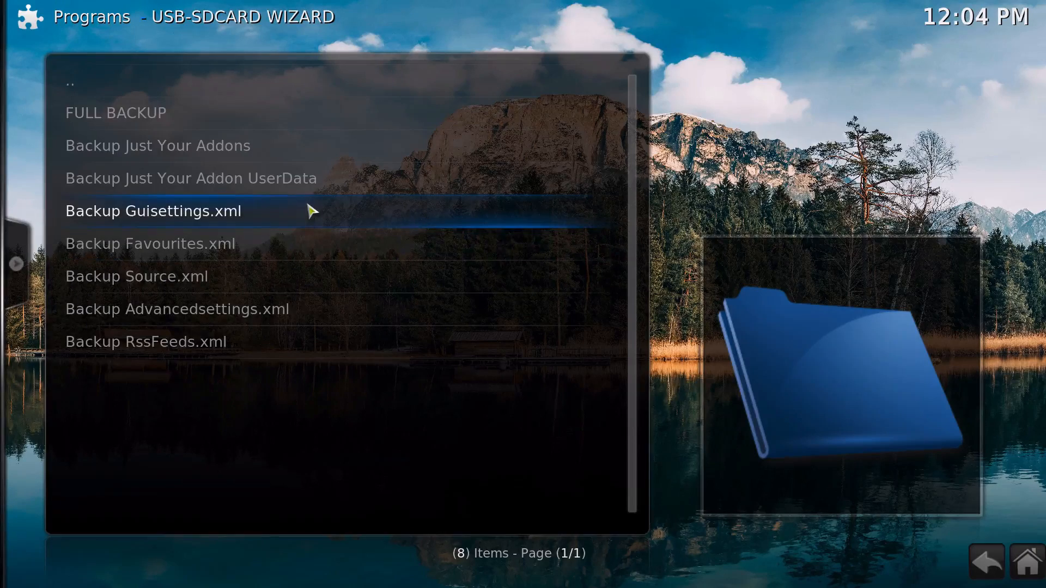
click(152, 210)
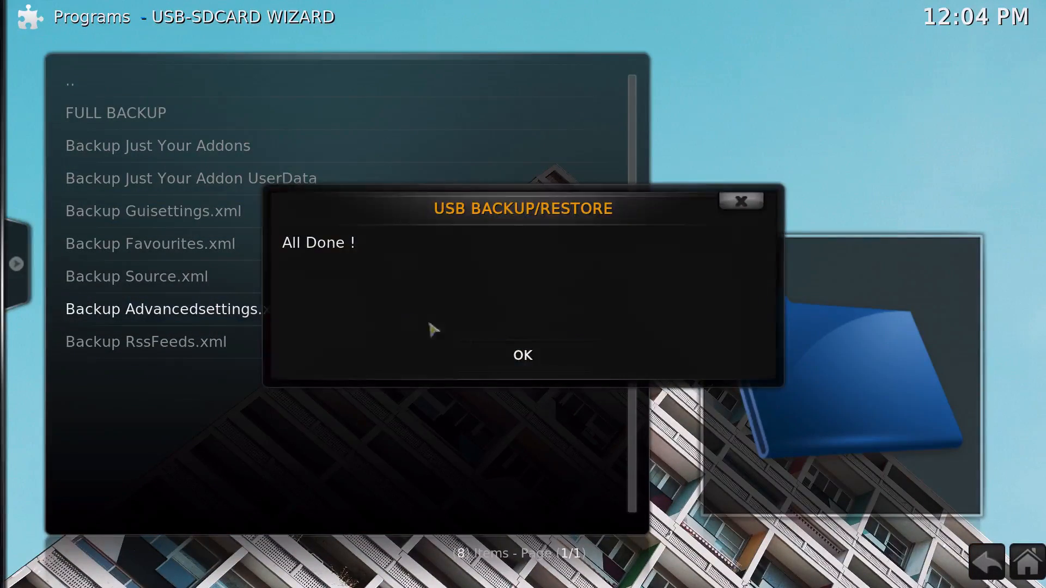
click(523, 354)
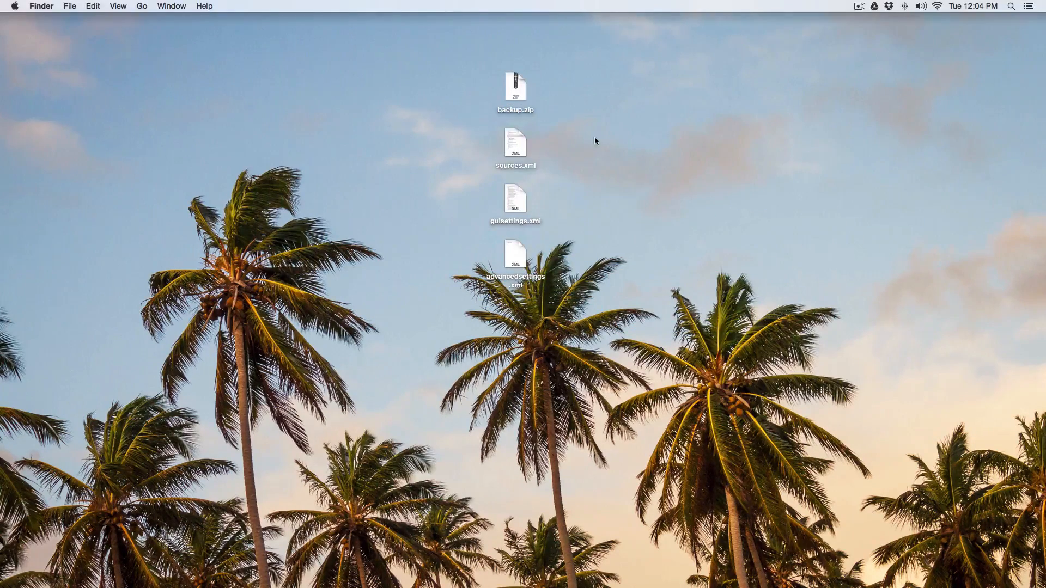
Step: View backup.zip's Get Info (615.4 MB) beside the Desktop files, then close it
right_click(515, 87)
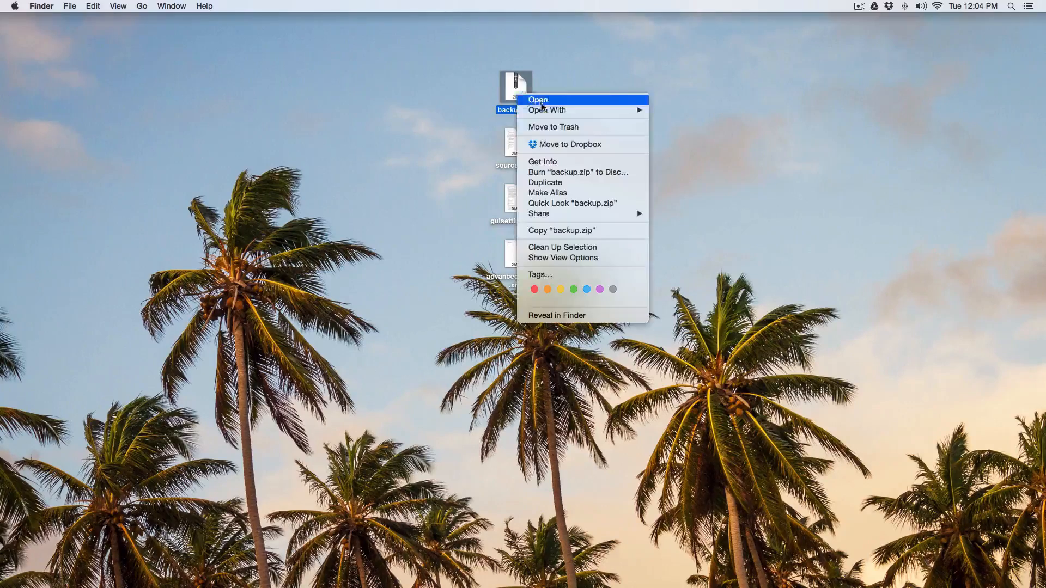
click(543, 162)
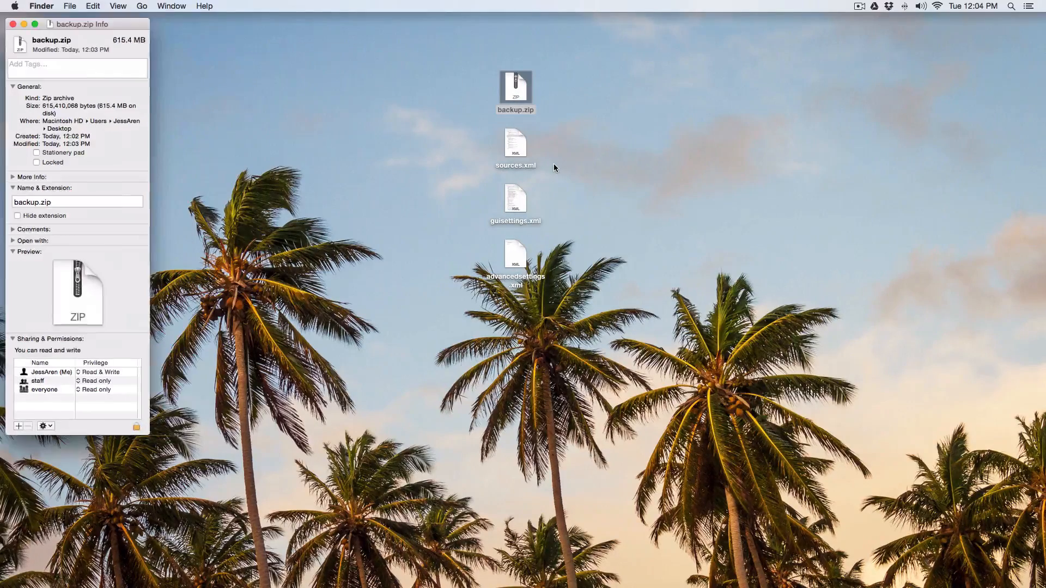
drag(77, 24, 631, 74)
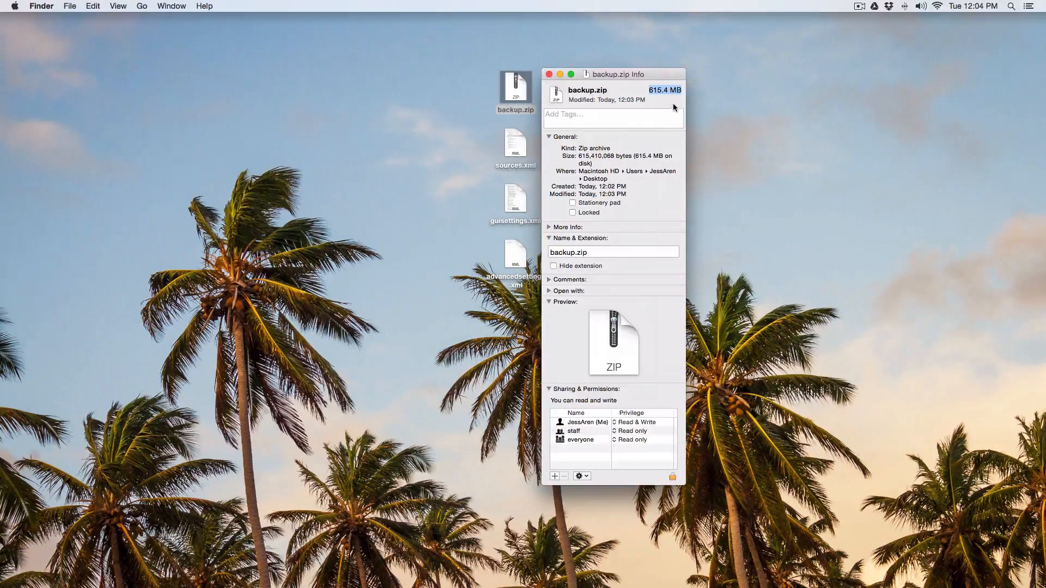
mouse_move(673, 104)
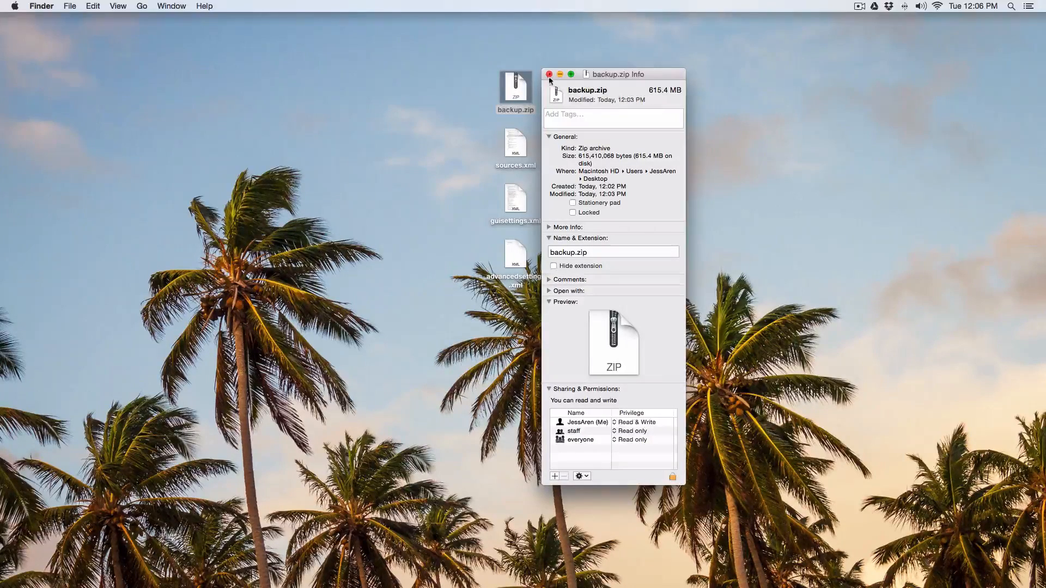
click(548, 73)
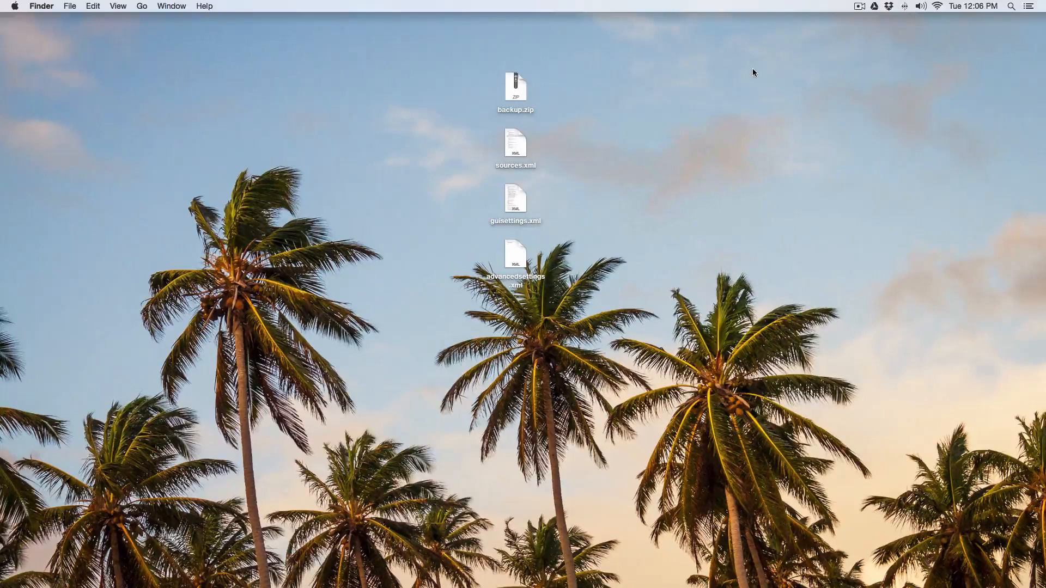
mouse_move(752, 81)
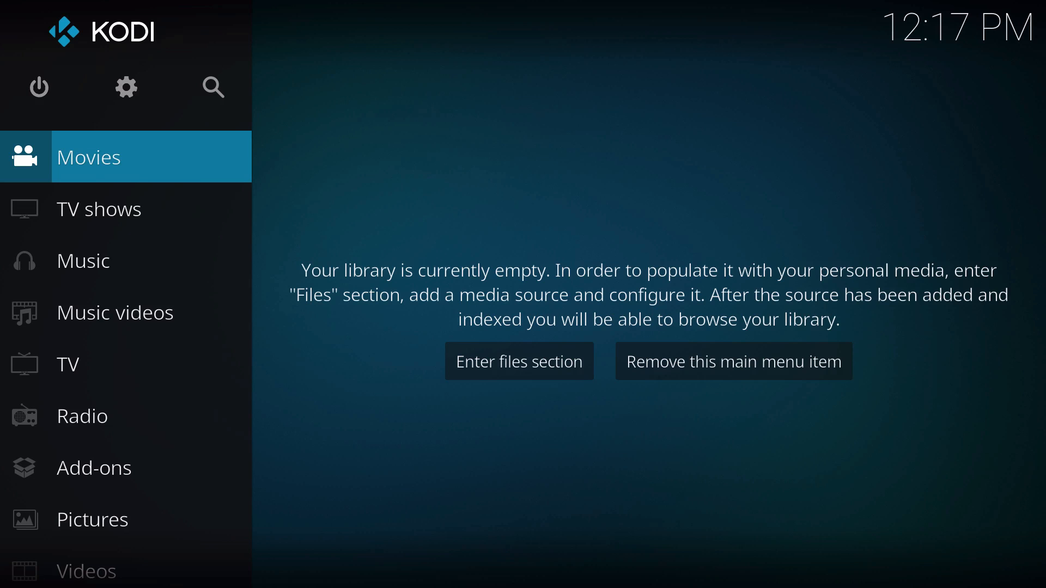
Step: Return from system settings to the home menu and enter the Add-ons browser
click(125, 87)
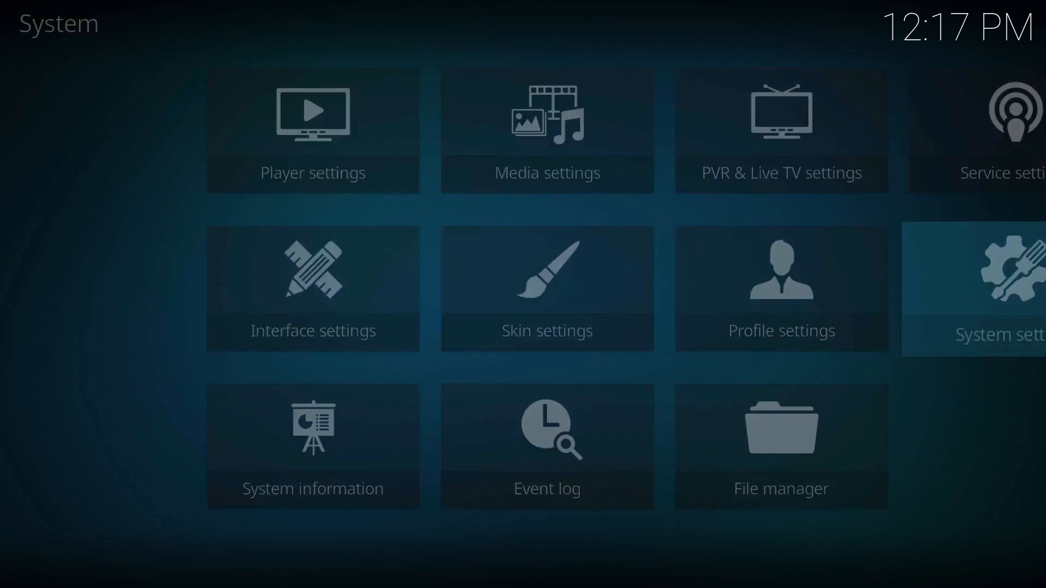
click(993, 289)
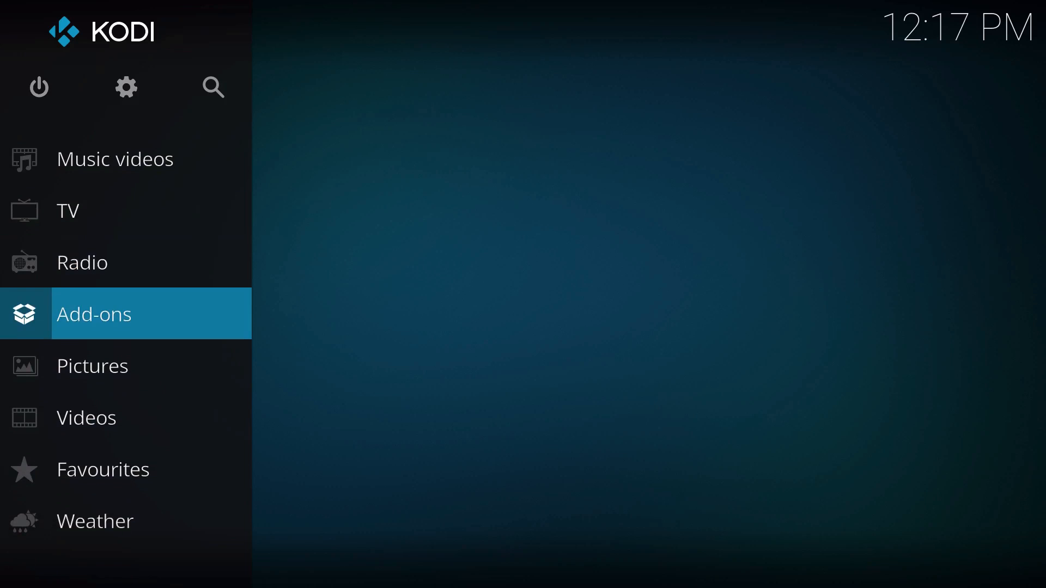
click(94, 313)
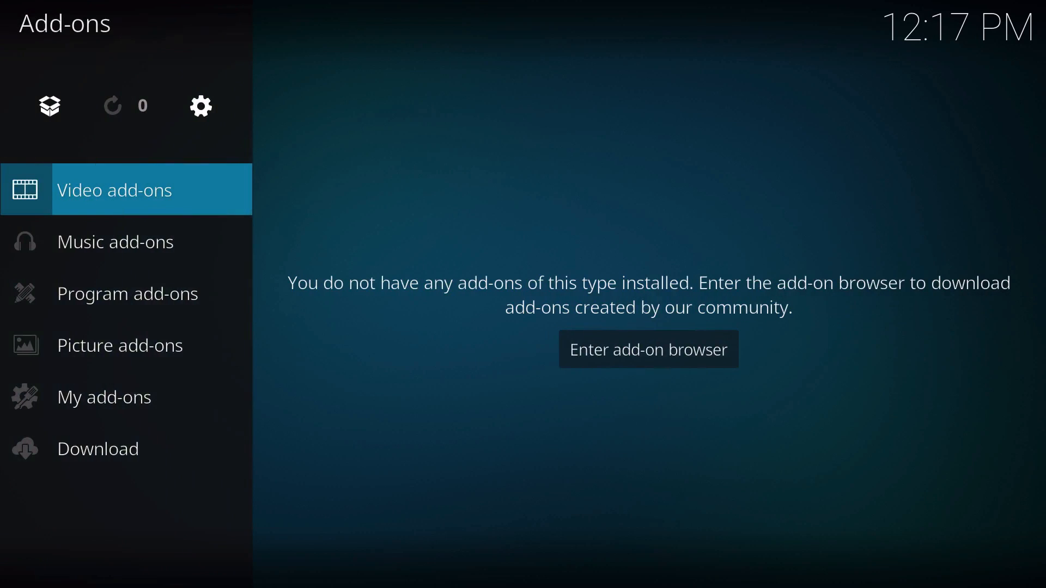
click(647, 348)
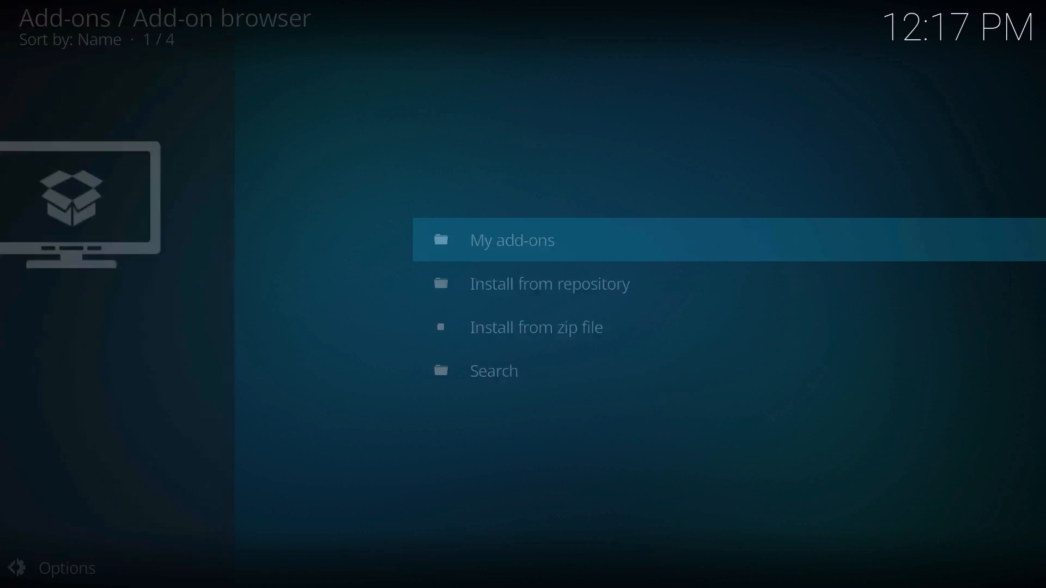
Step: Enable Unknown sources and install plugin.video.usbwizard-1.1.4.zip
click(535, 326)
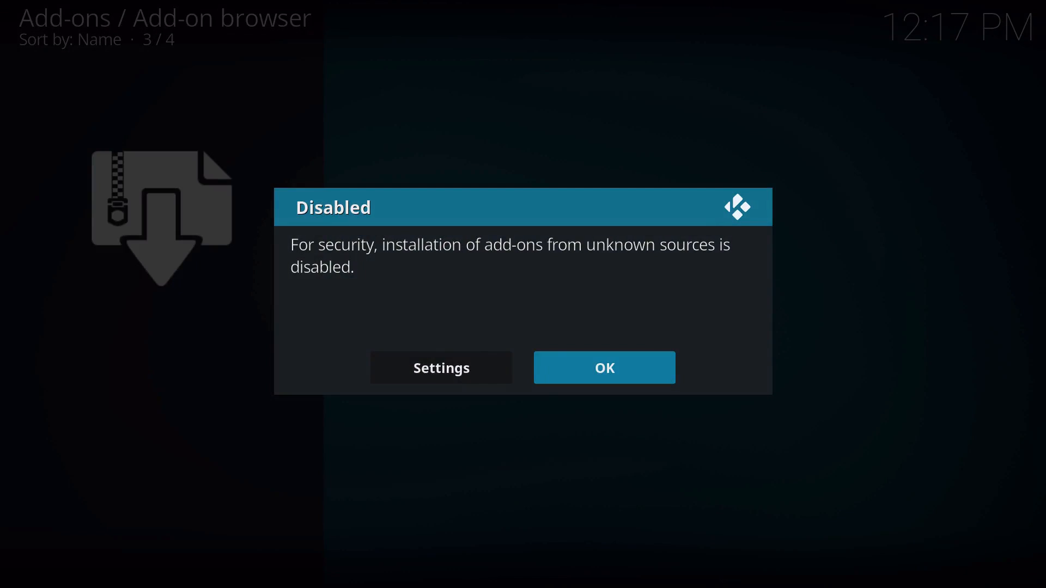
click(440, 368)
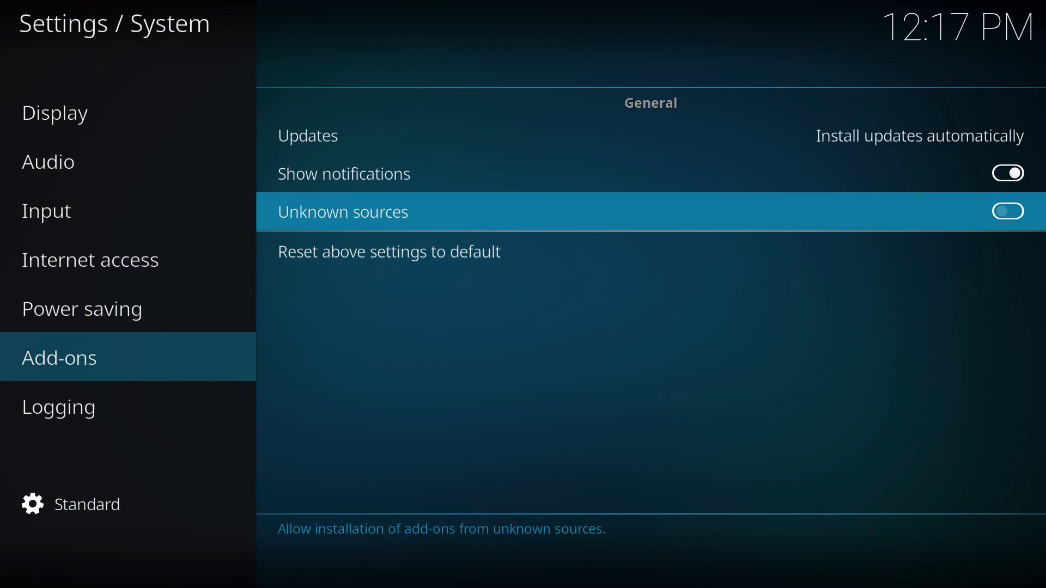
click(1008, 211)
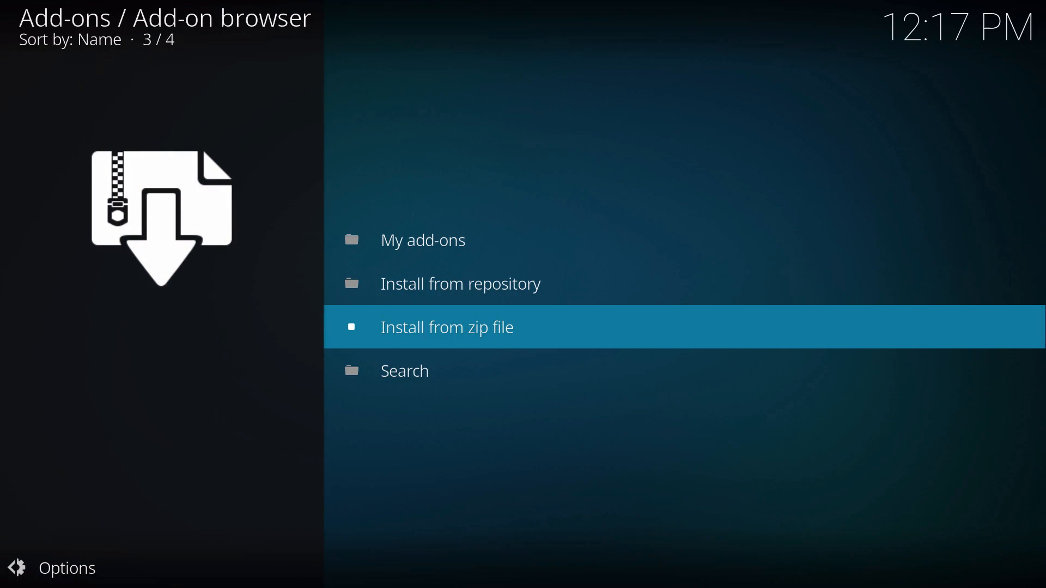
click(446, 327)
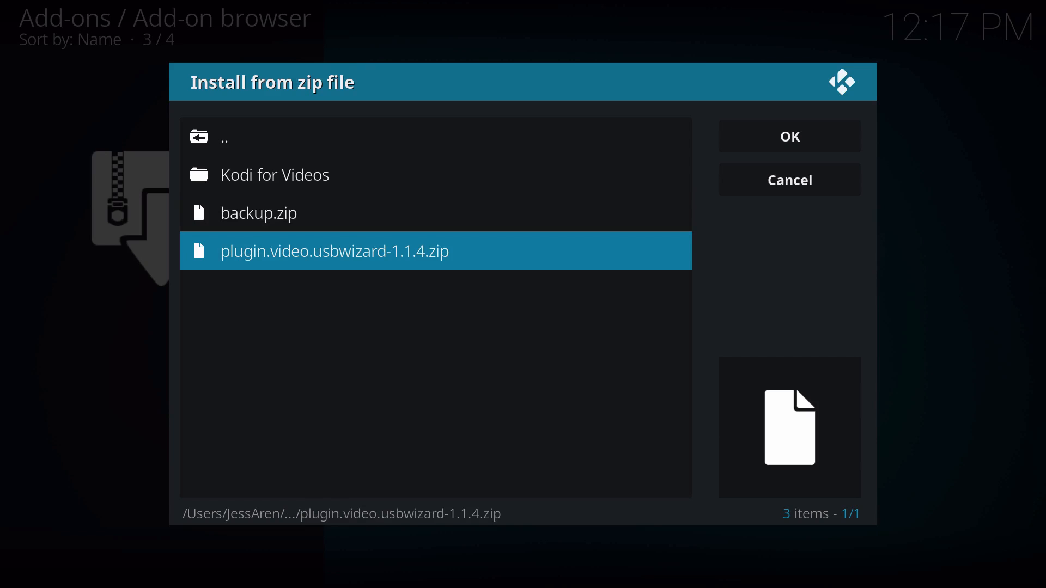
click(787, 136)
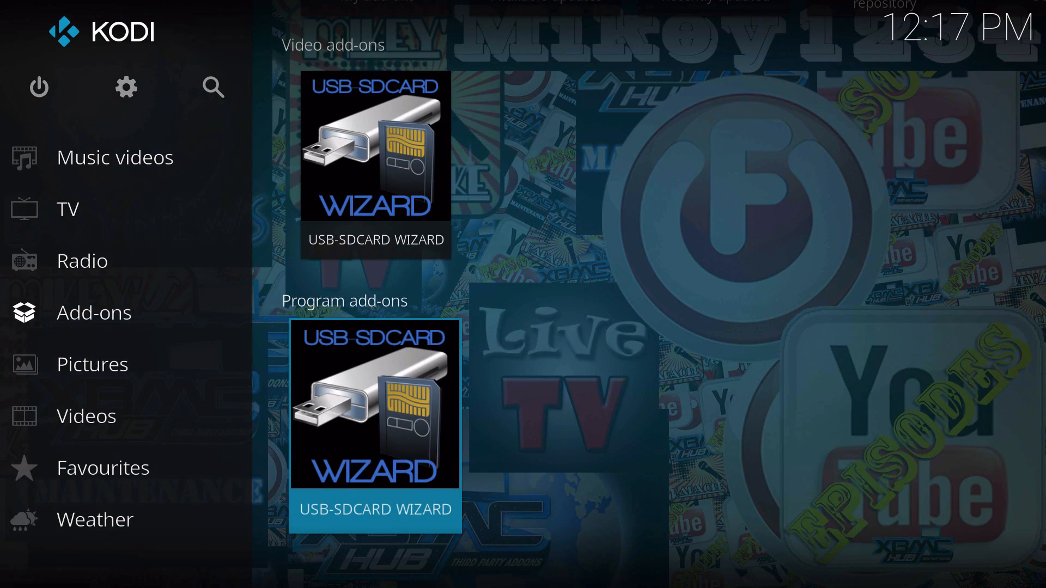
Step: Visit the USB-SDCARD Wizard's USB/SDCARD destination setting, then launch the wizard to its Backup and Restore options
click(375, 407)
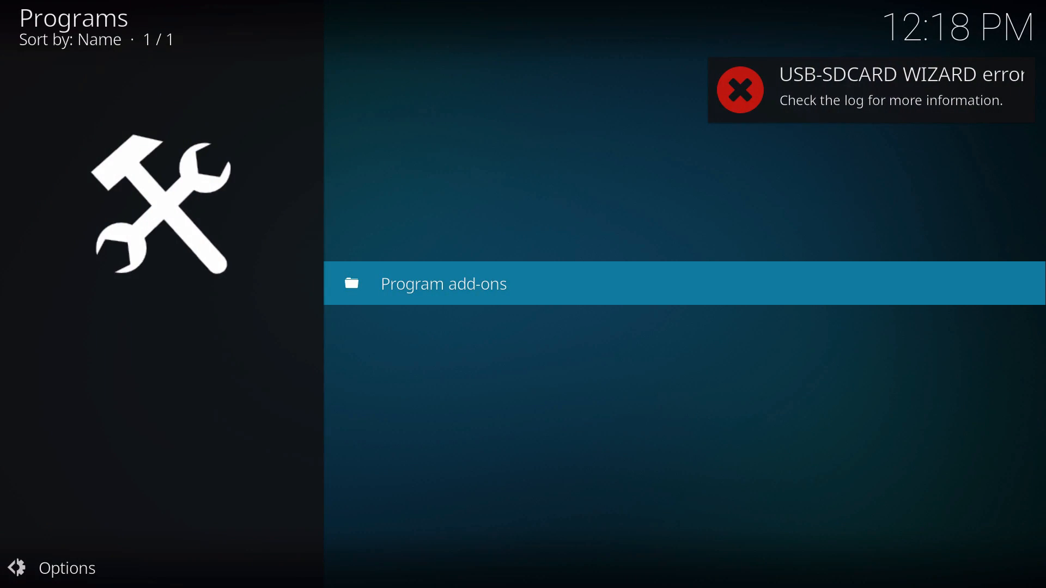
click(443, 283)
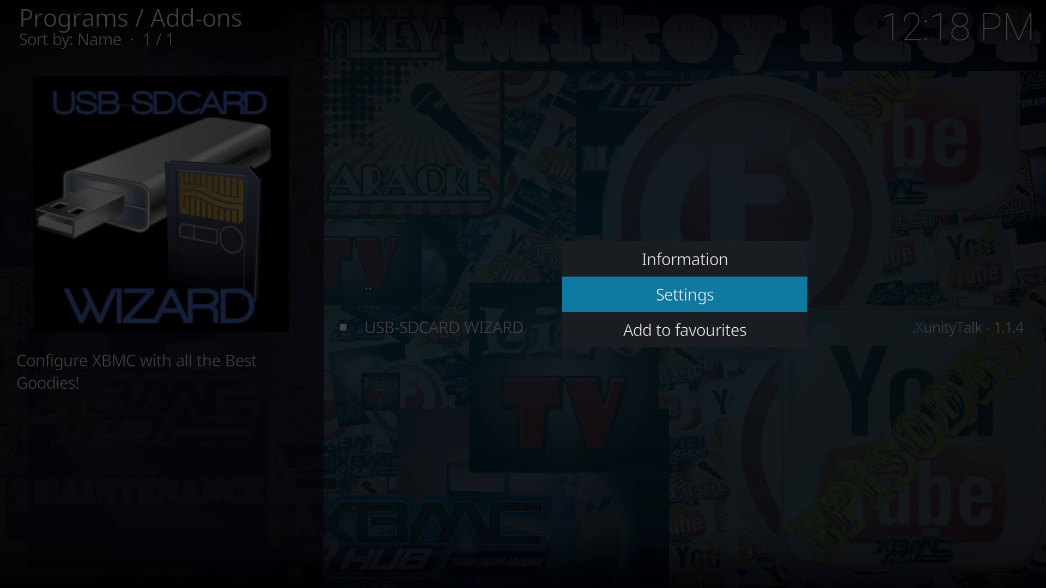
click(683, 294)
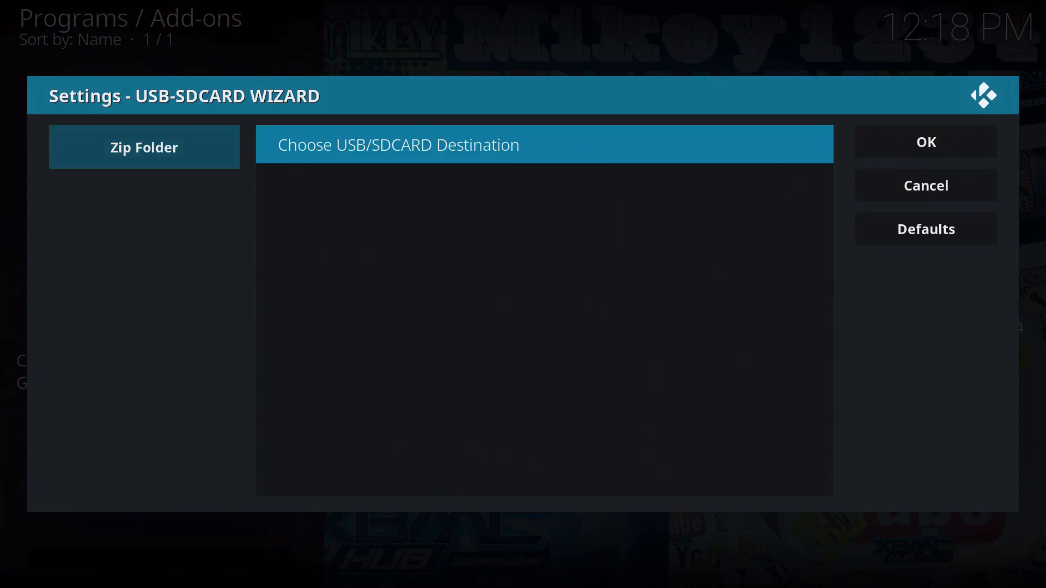
click(544, 145)
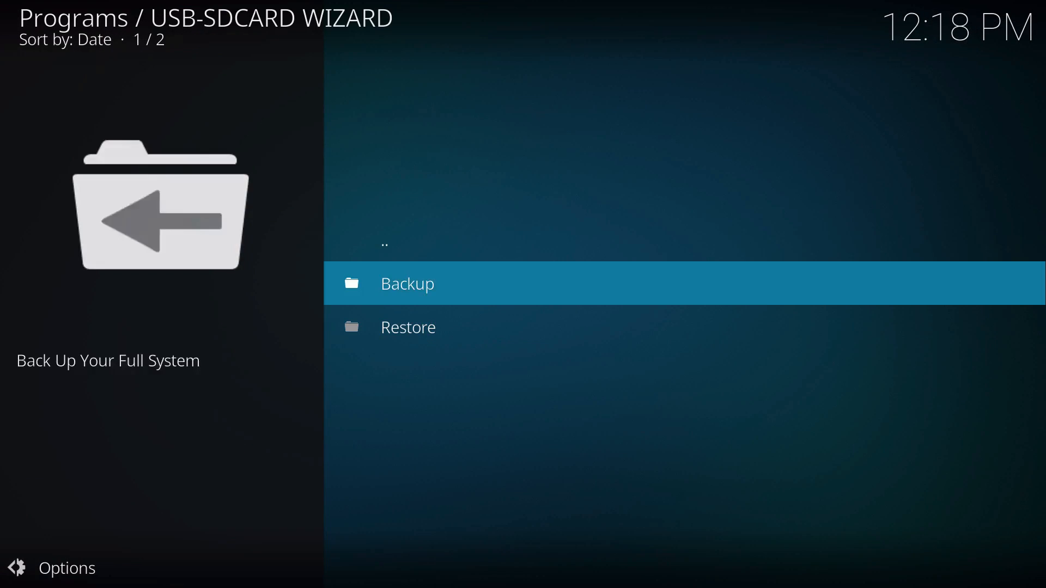
Step: Choose Restore in the USB-SDCARD Wizard and run FULL RESTORE until Kodi returns home
click(408, 327)
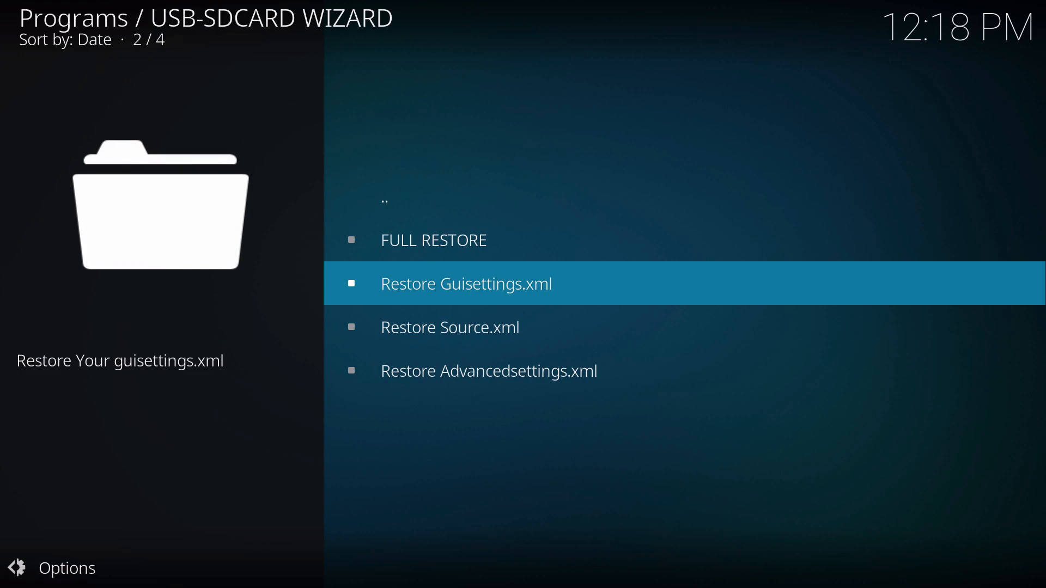
key(Down)
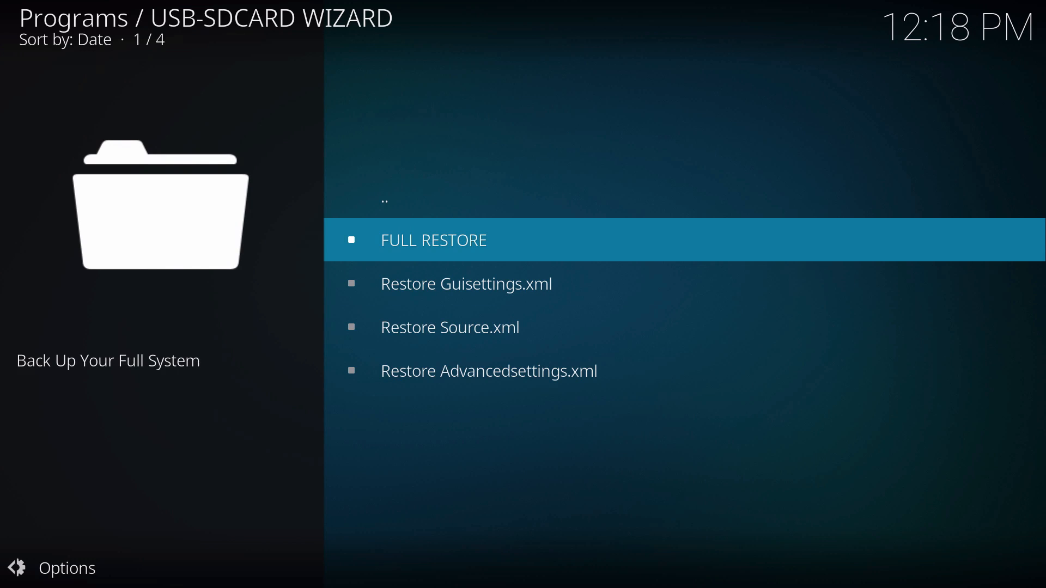
click(433, 240)
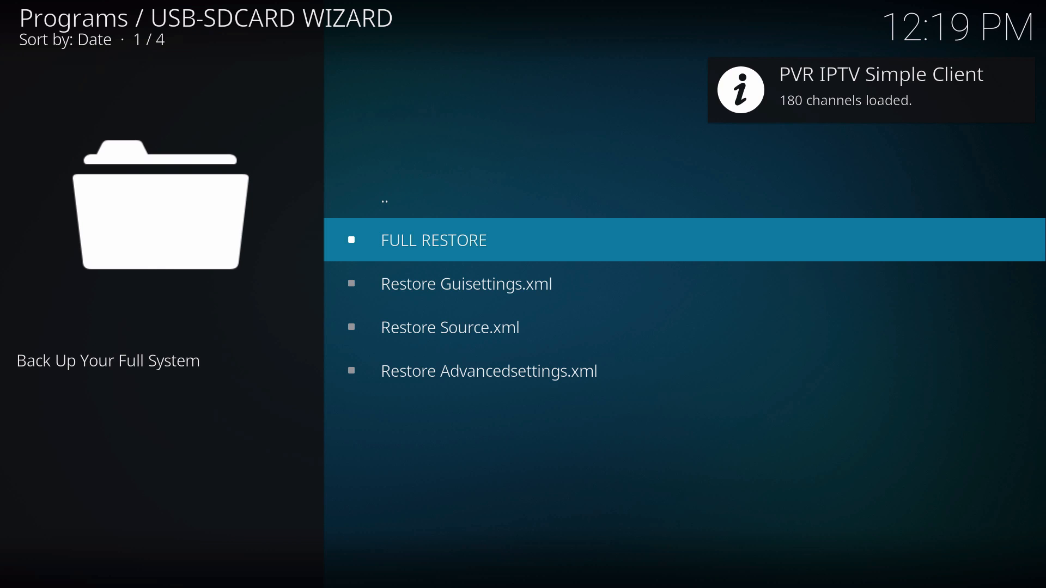
key(Down)
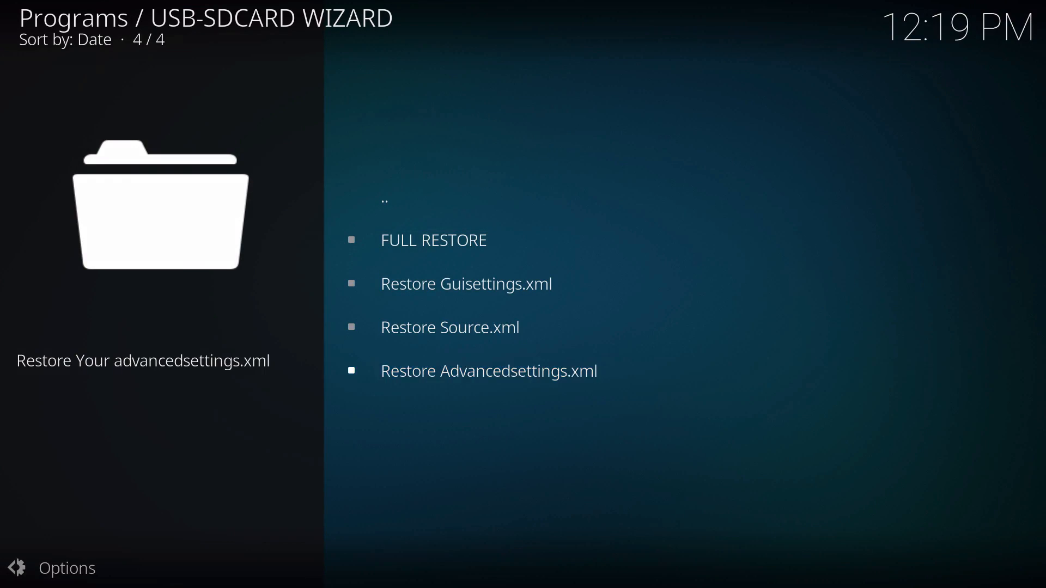
mouse_move(488, 371)
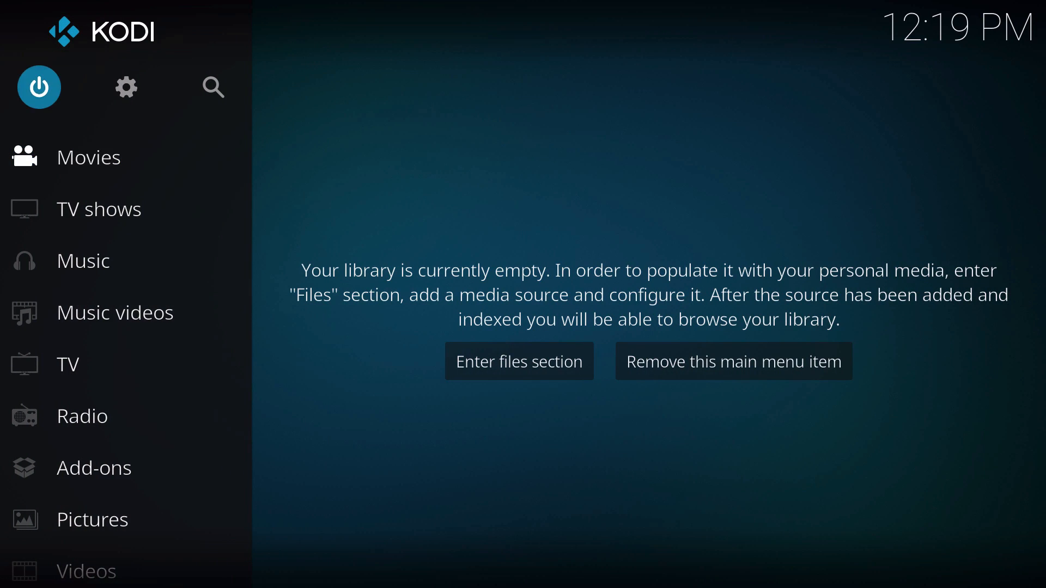
Step: Pick Xonfluence from the interface skin list and confirm Yes to keep it
click(126, 87)
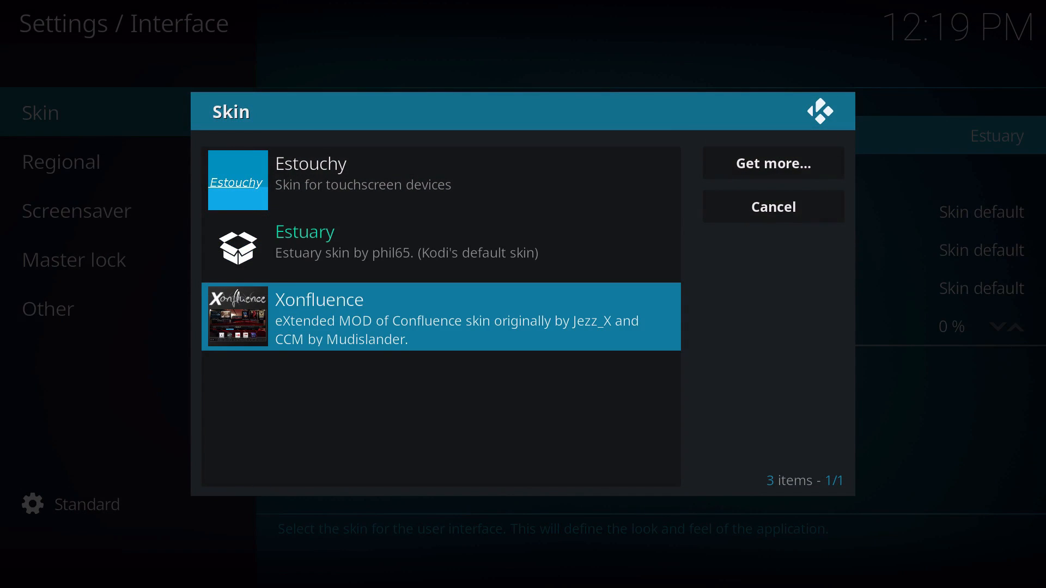
click(440, 317)
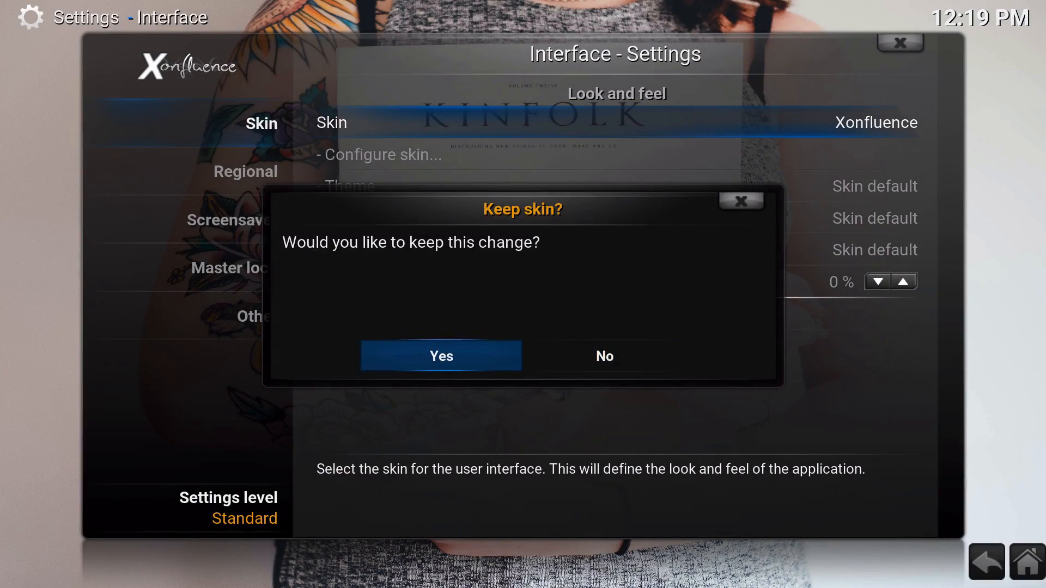
click(440, 355)
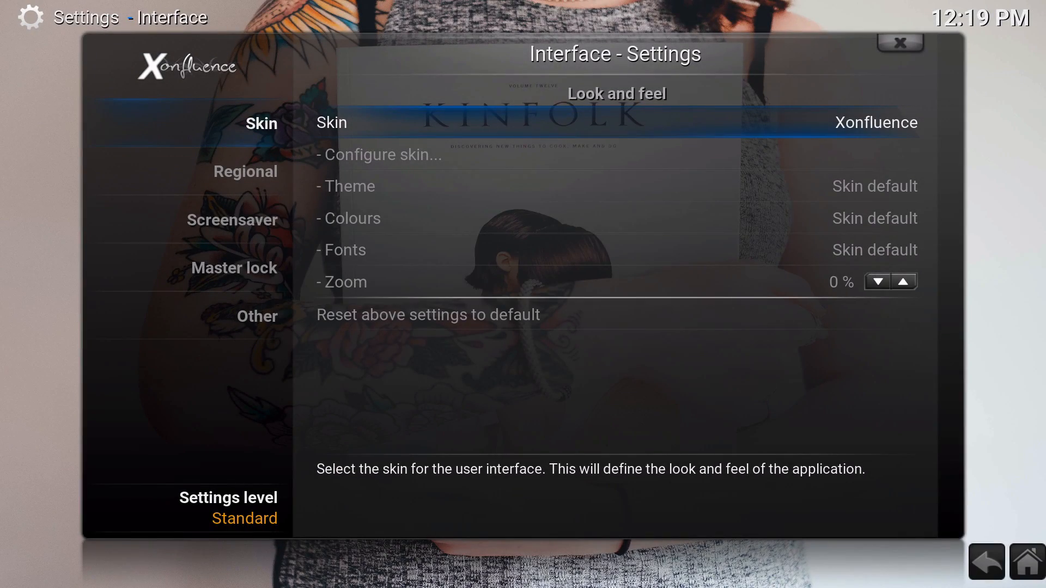